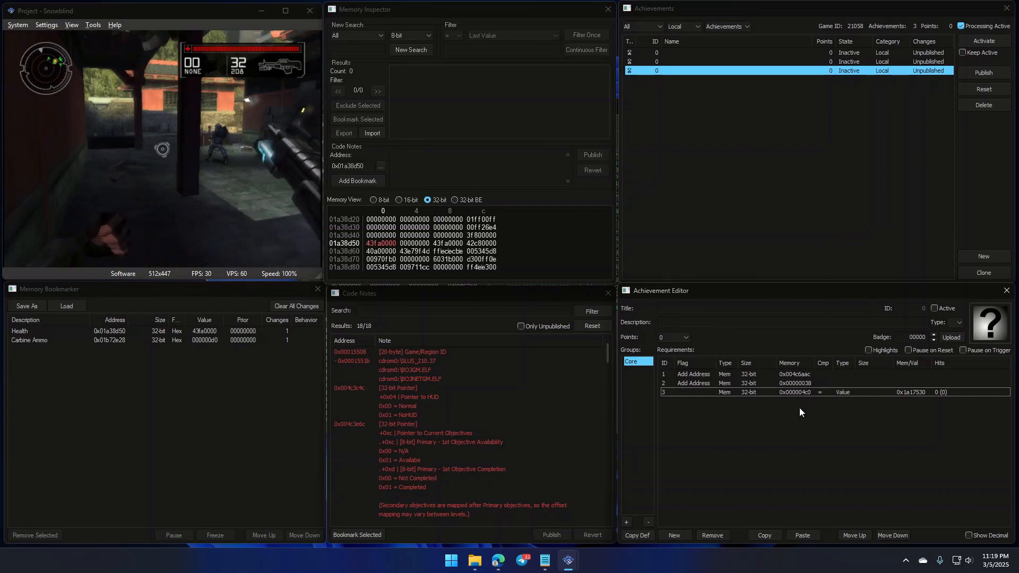
# Locate BO3GM.ELF on DVD Drive (I:) SLUS_21037, then return to the browser.
pyautogui.click(795, 373)
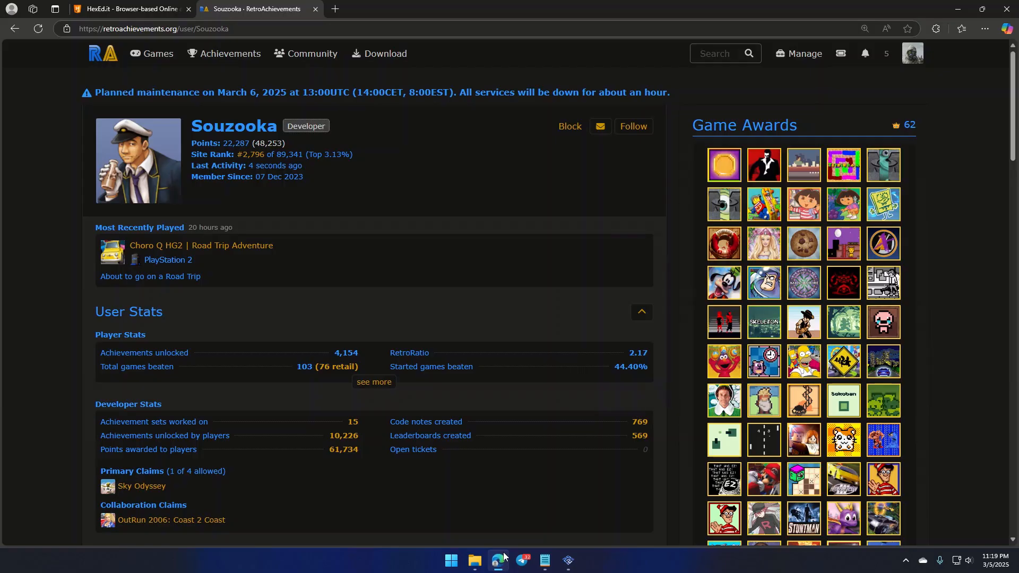
pyautogui.moveTo(310, 274)
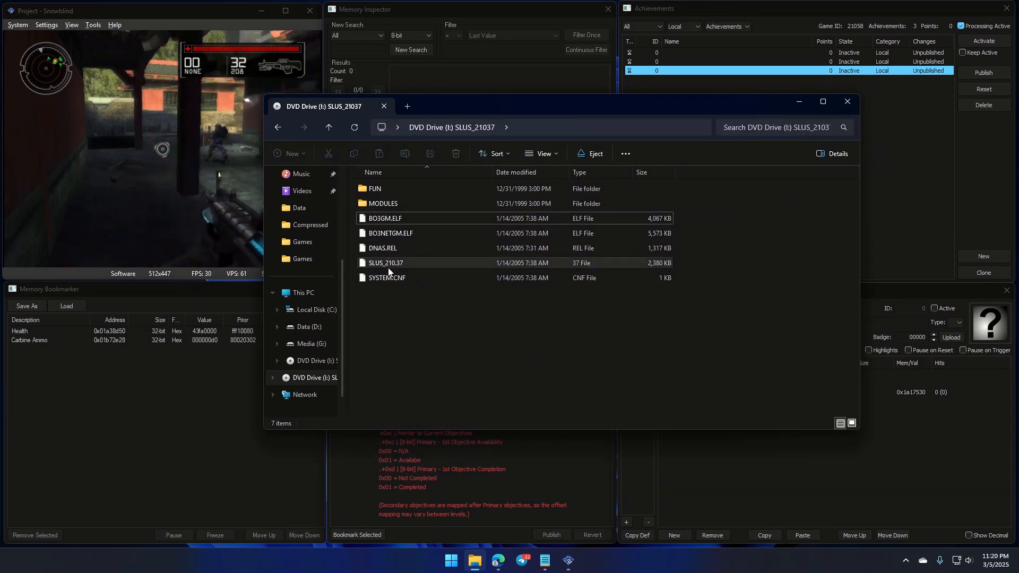
pyautogui.moveTo(390, 269)
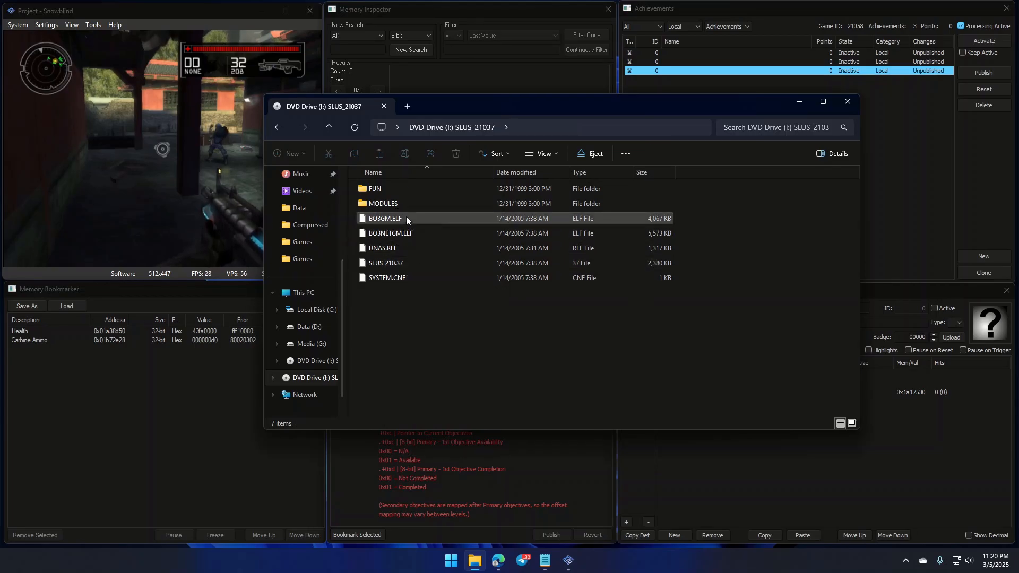
pyautogui.moveTo(406, 232)
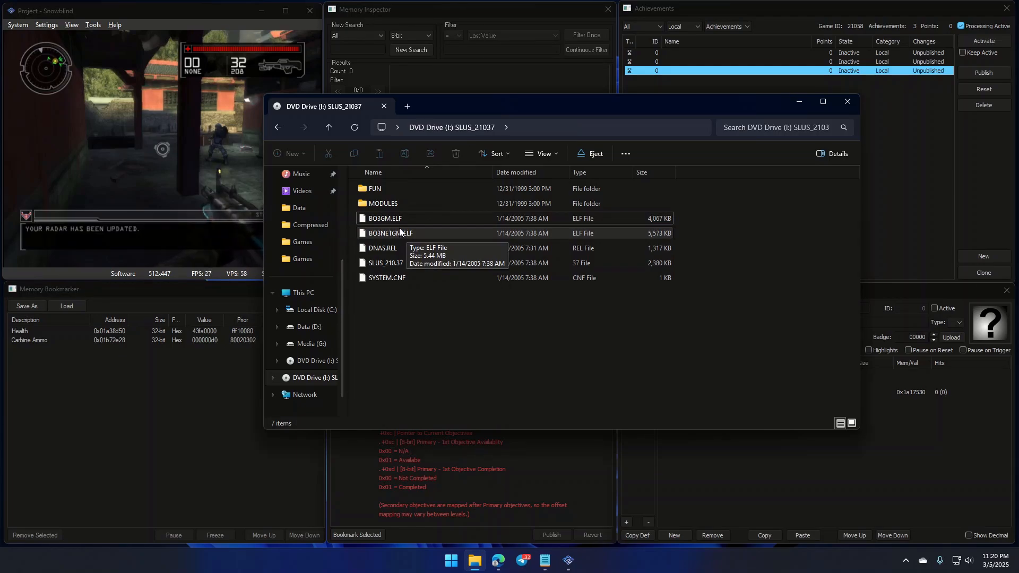
pyautogui.click(384, 218)
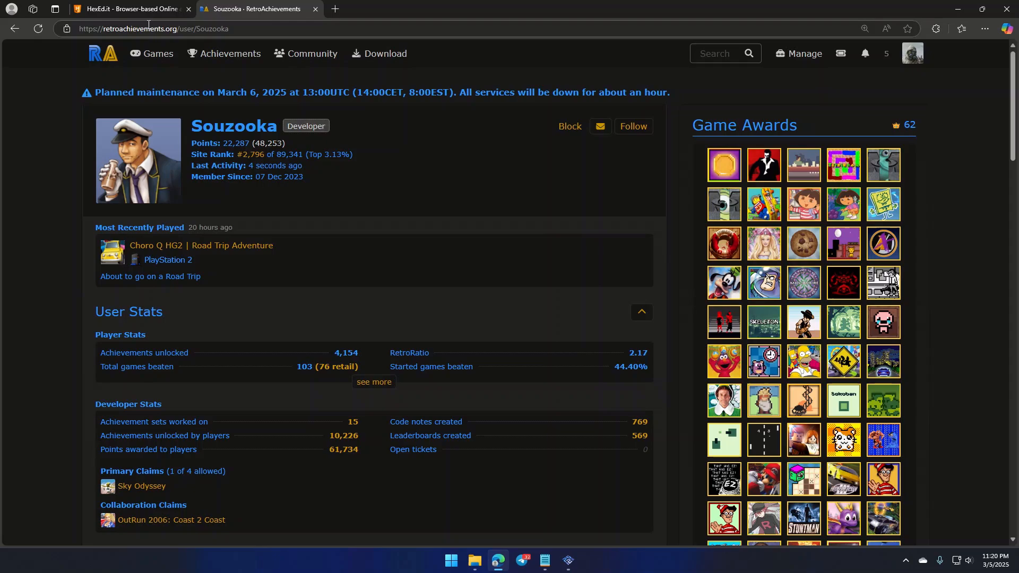
# Load BO3GM.ELF from the disc into HexEd.it and inspect its header entry bytes.
pyautogui.click(130, 9)
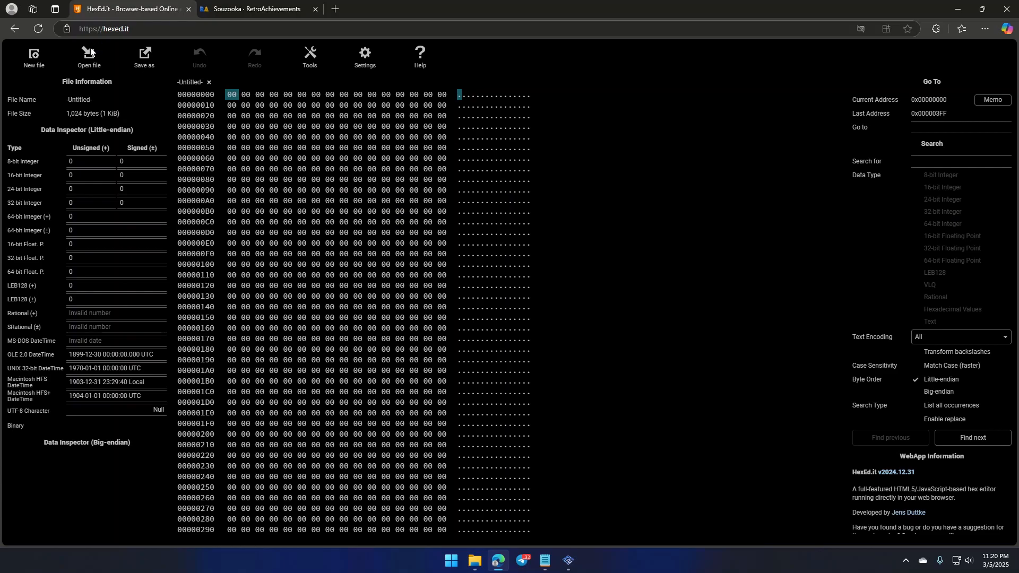
pyautogui.click(88, 56)
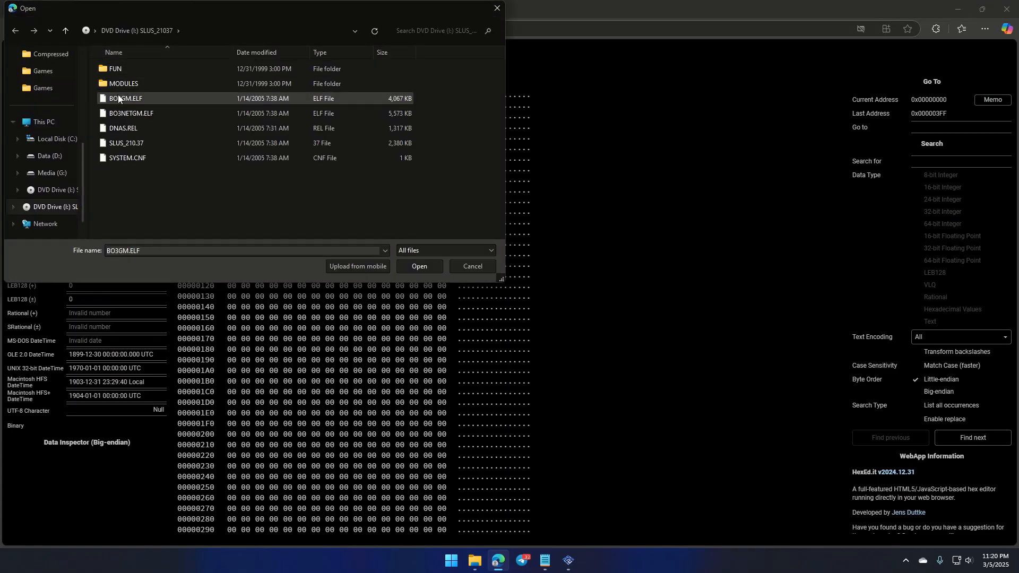
pyautogui.click(419, 266)
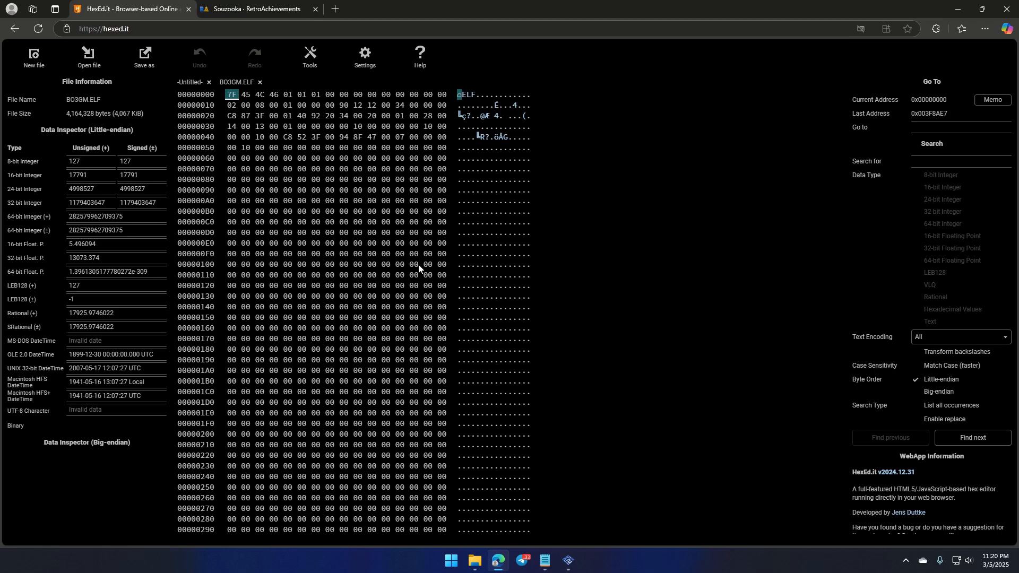
pyautogui.click(413, 265)
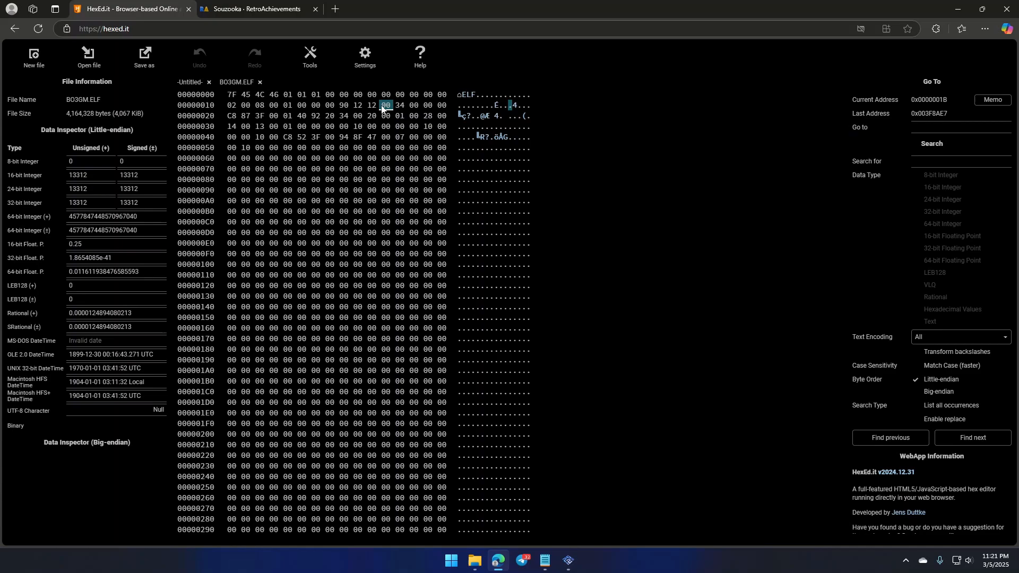
pyautogui.click(545, 561)
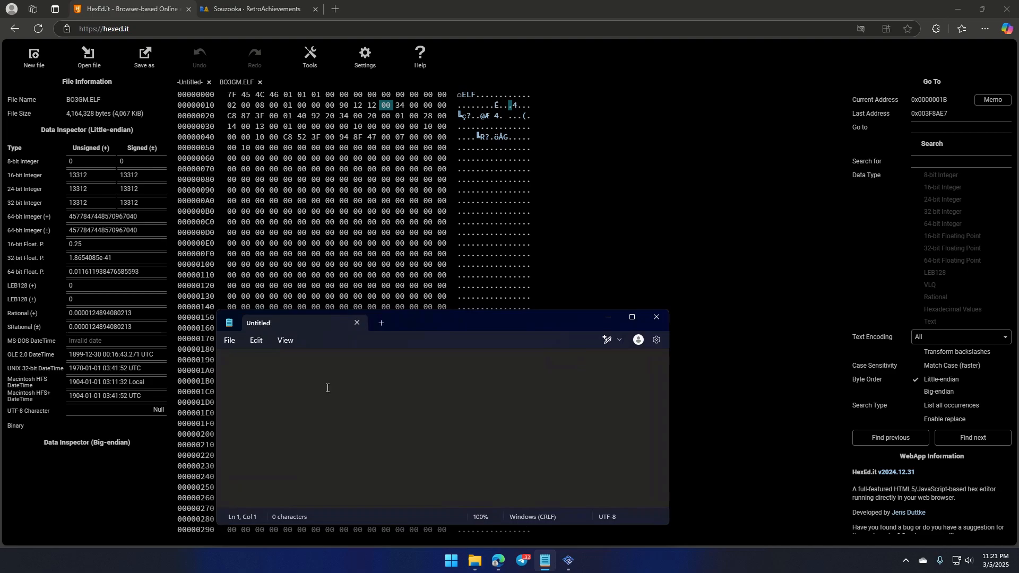
# Note 0x00121290 and 0x00100080 on separate Notepad lines and copy the first.
pyautogui.write('00')
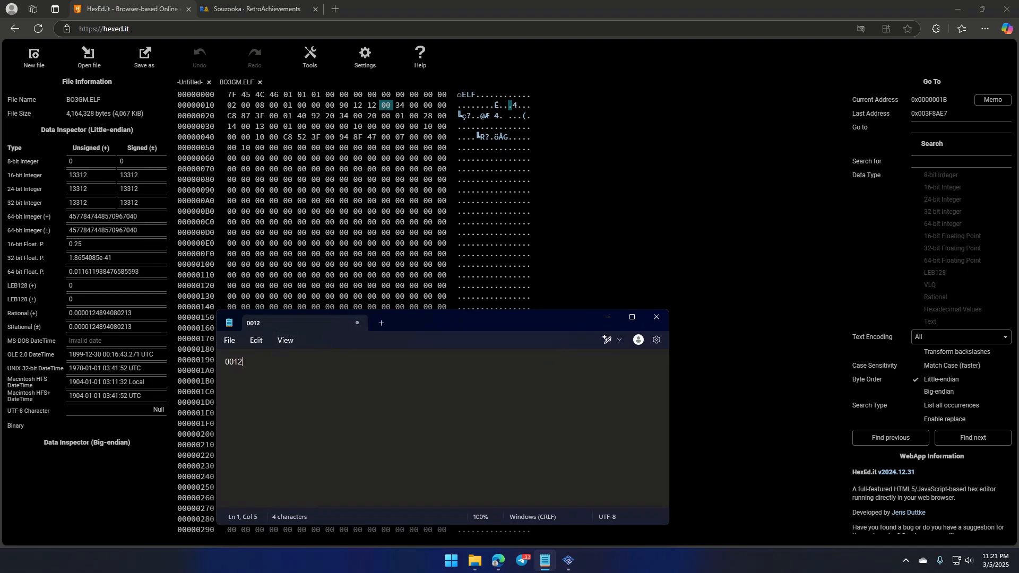
pyautogui.write('12')
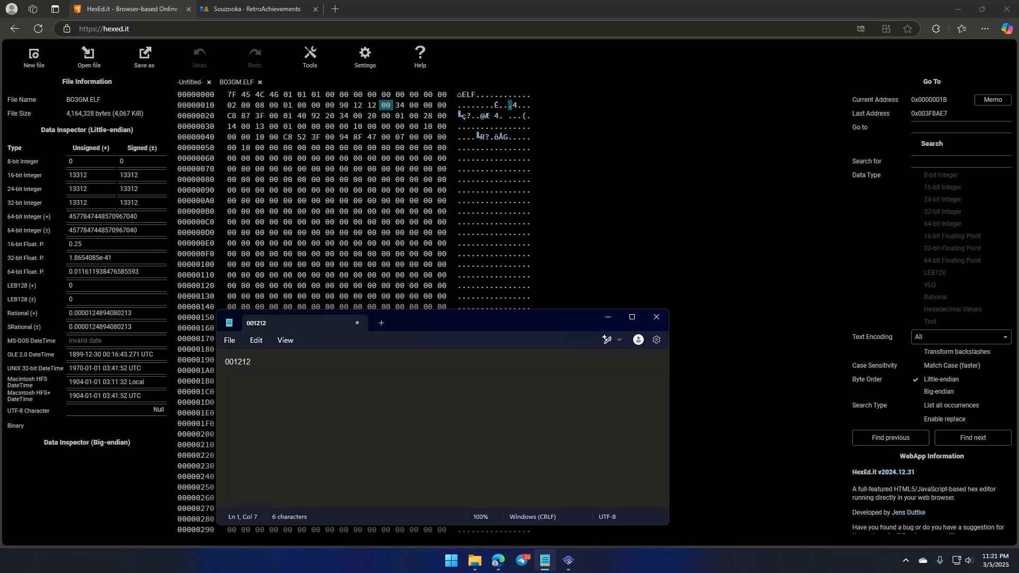
pyautogui.write('90')
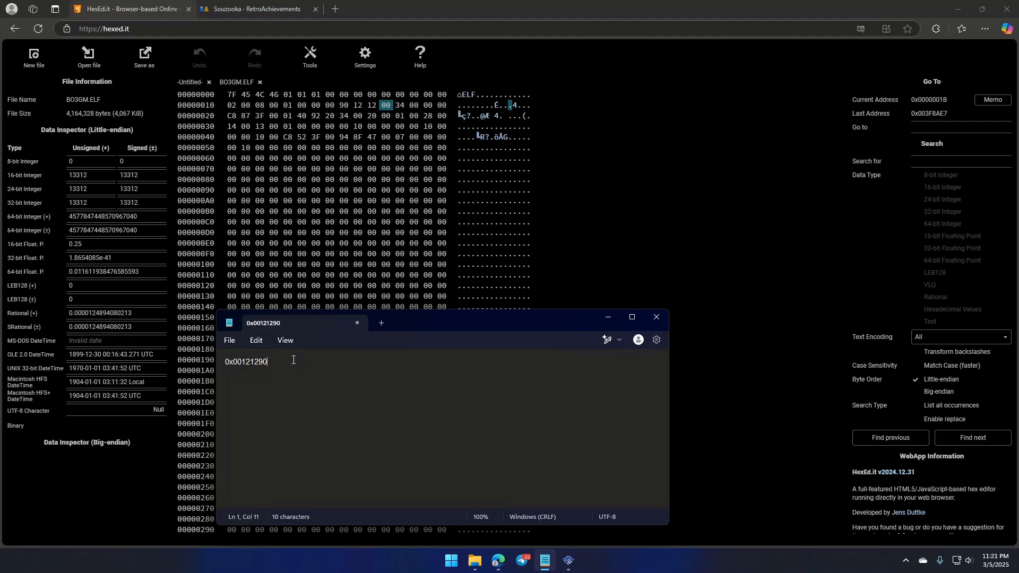
pyautogui.moveTo(295, 365)
pyautogui.write('0x00100080')
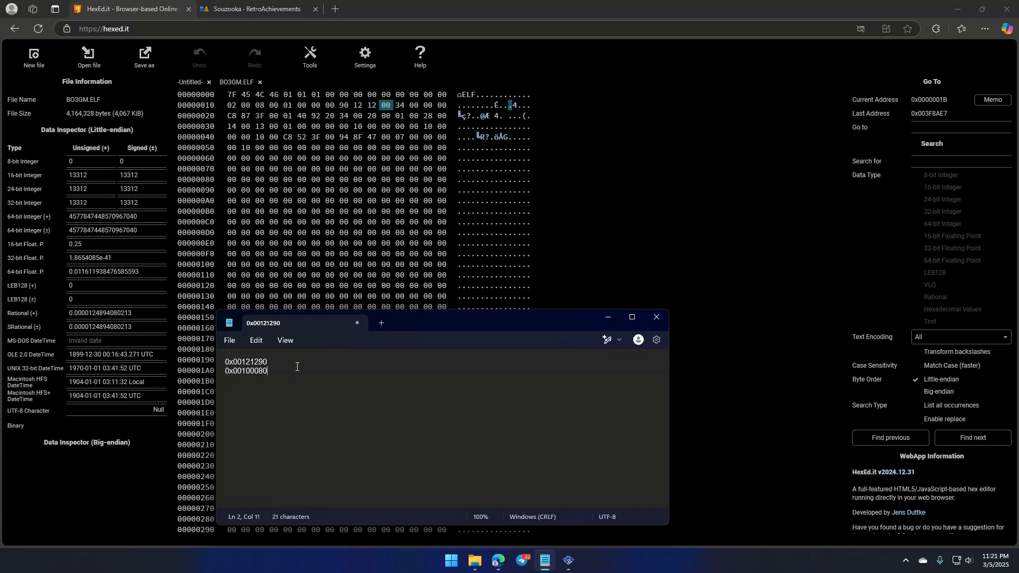
pyautogui.rightClick(246, 361)
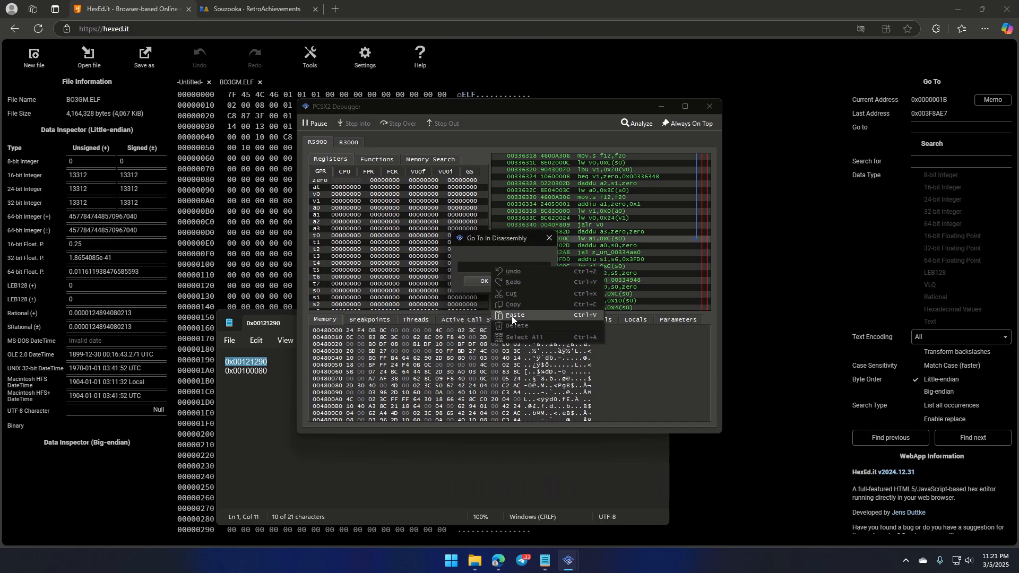
# Jump the debugger disassembly to 0x00121290 and enlarge the window to view more code.
pyautogui.click(481, 281)
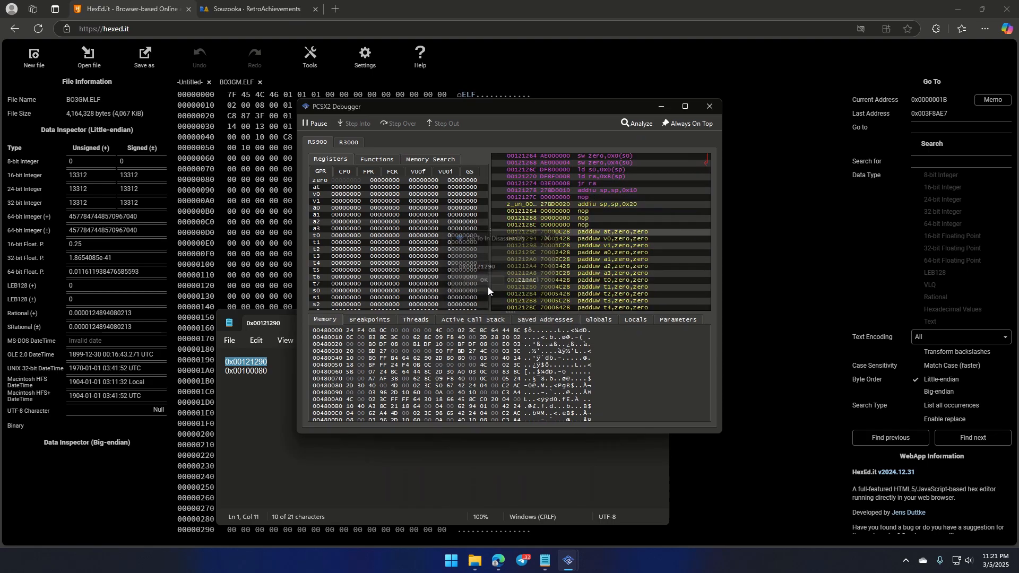
pyautogui.moveTo(506, 106); pyautogui.dragTo(507, 6)
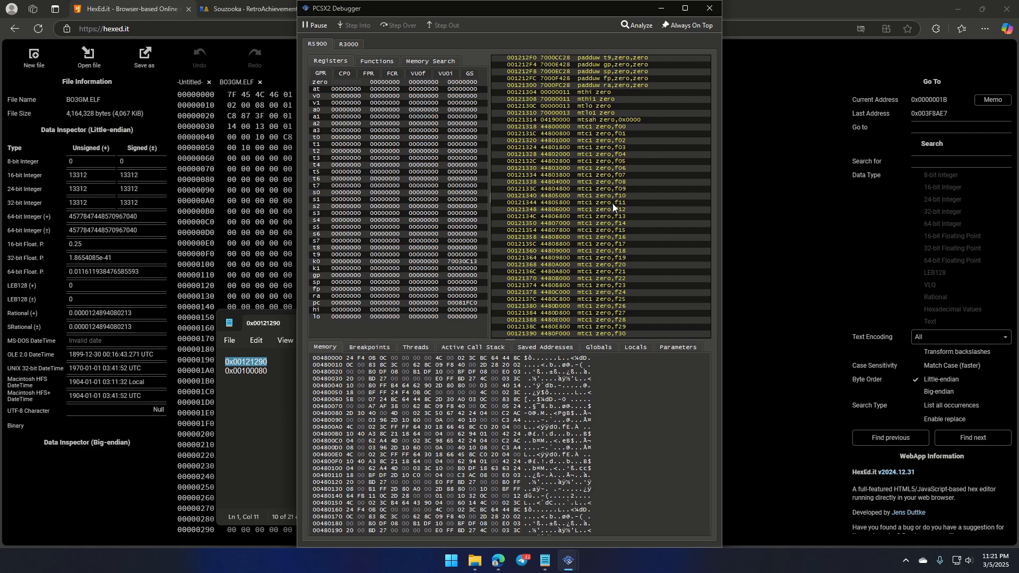
pyautogui.scroll(-3)
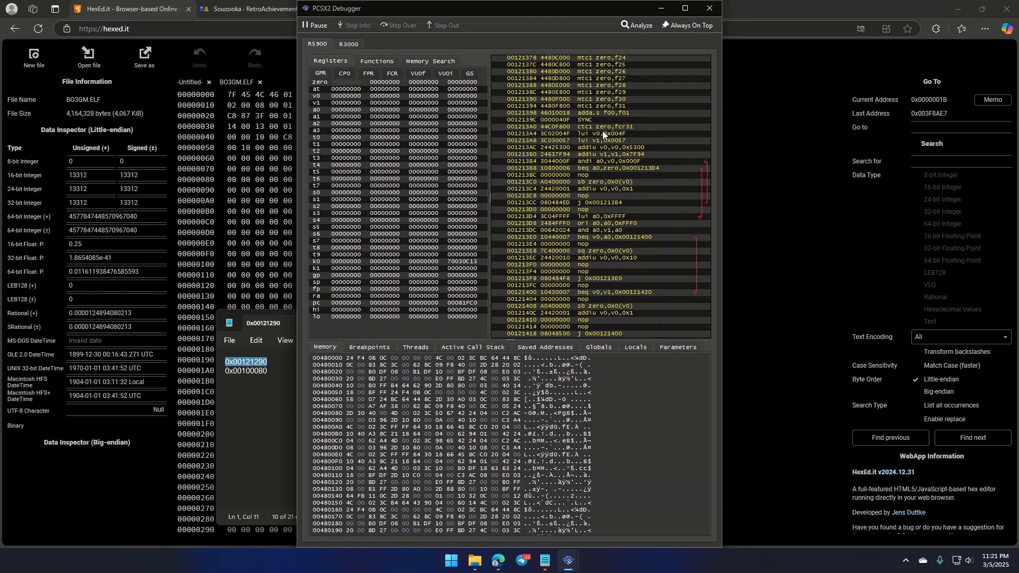
pyautogui.moveTo(595, 139)
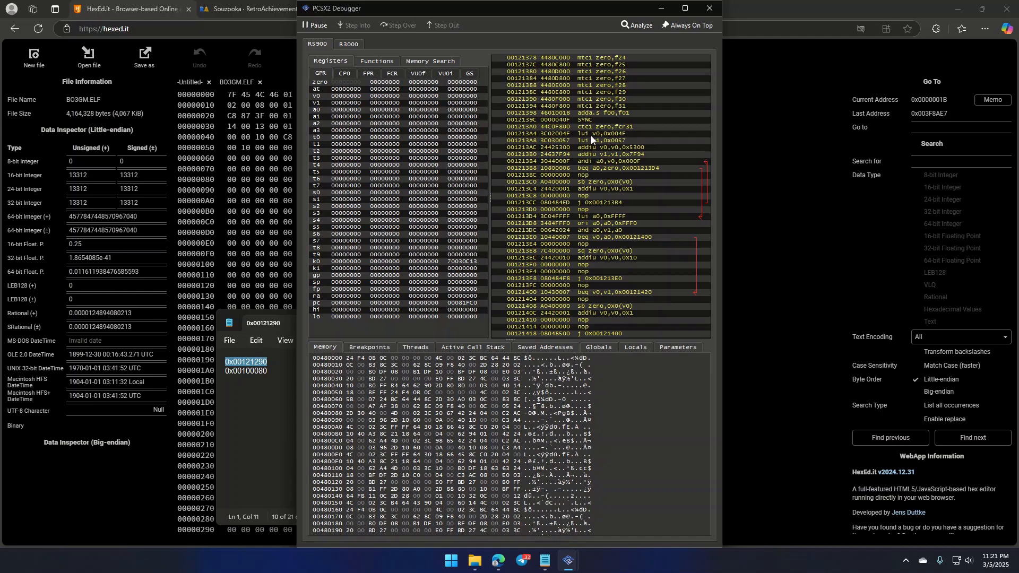
pyautogui.moveTo(610, 138)
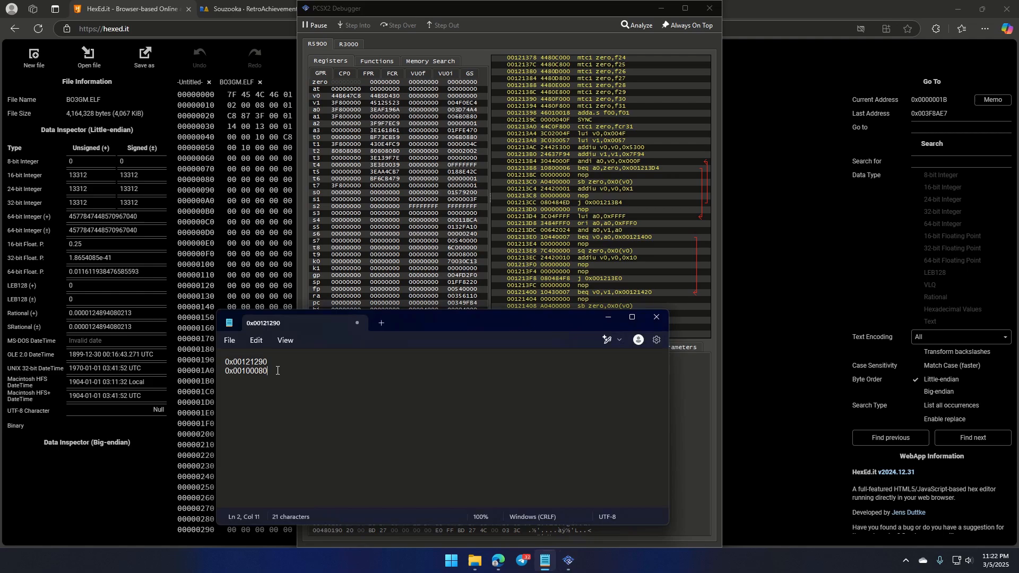
# Add addresses 0x004f5300 and 0x00577f94 to the Notepad list and select the last one.
pyautogui.write('0x004f530')
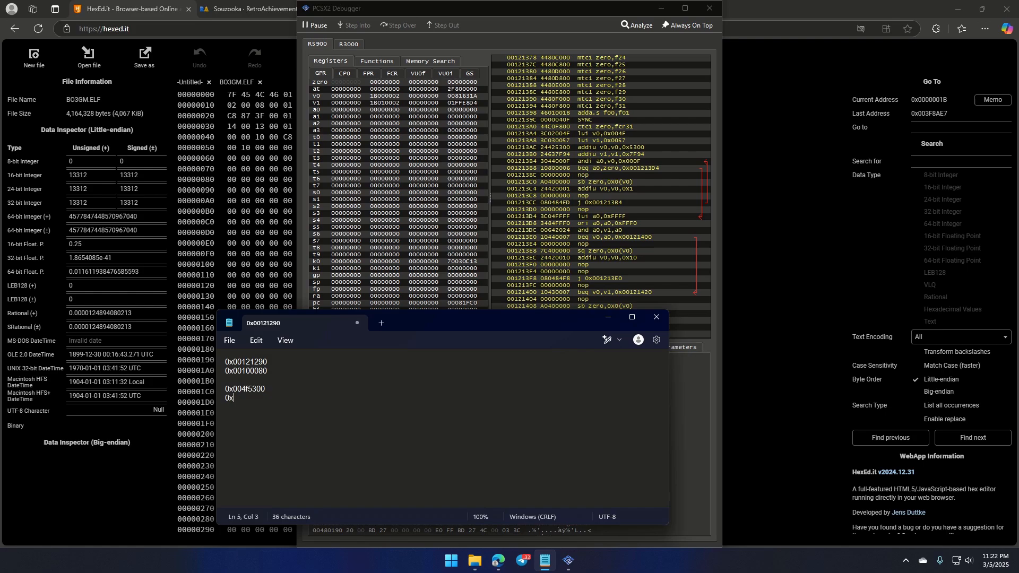
pyautogui.write('0577f9')
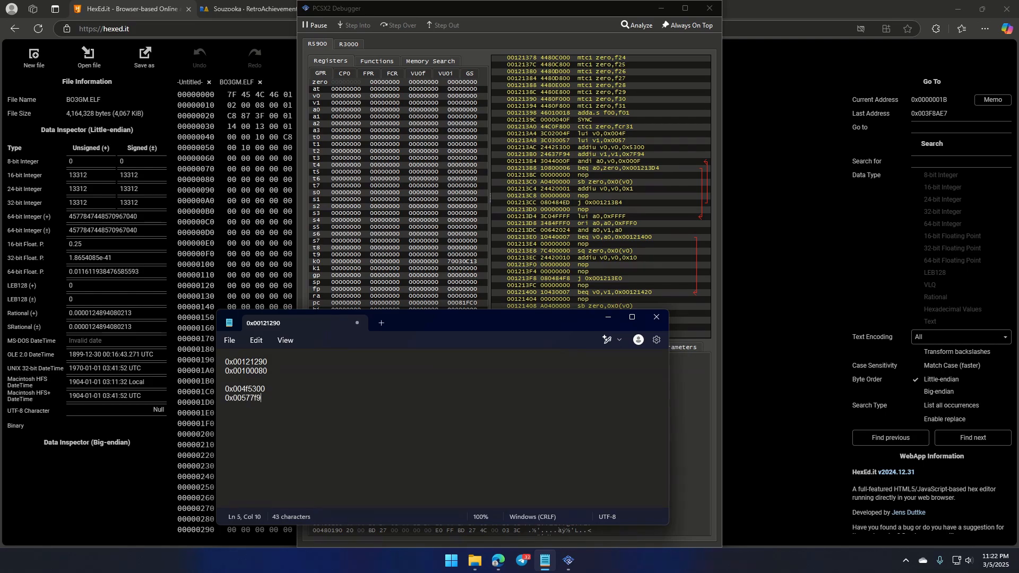
pyautogui.write('4')
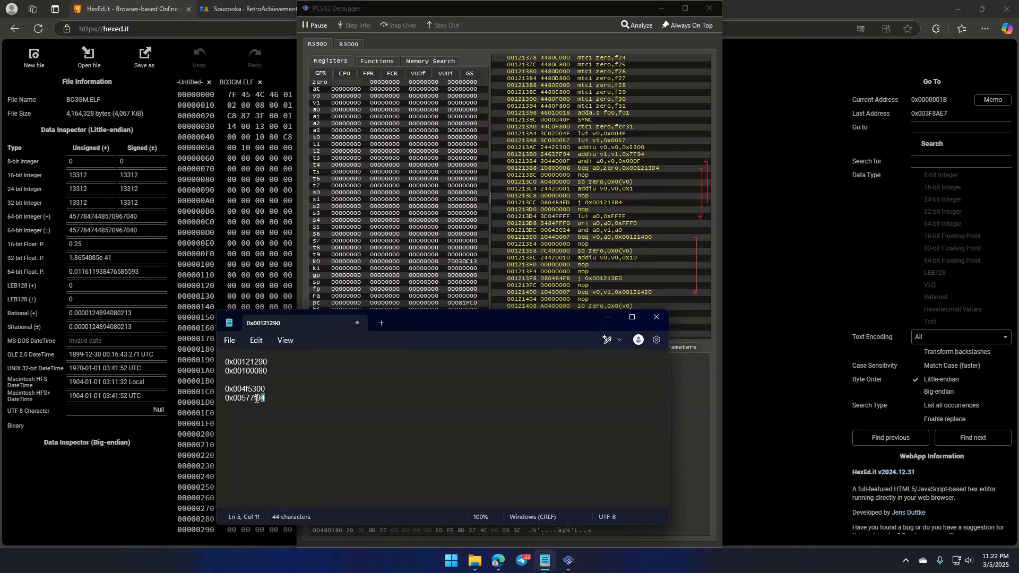
pyautogui.doubleClick(244, 397)
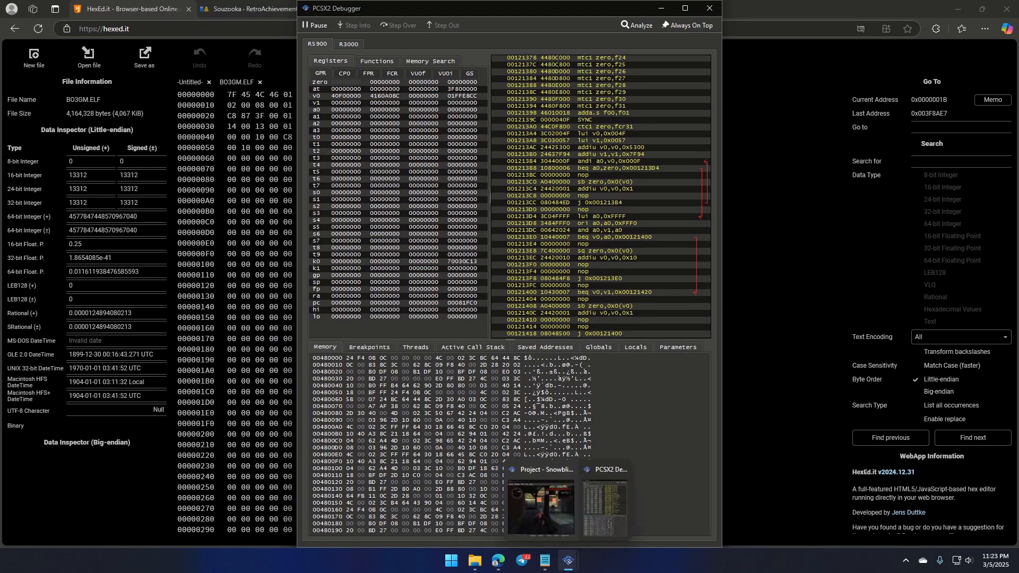
# Show the Health bookmark at 0x01a38d50 and copy register s2's base value 01a38890.
pyautogui.click(541, 509)
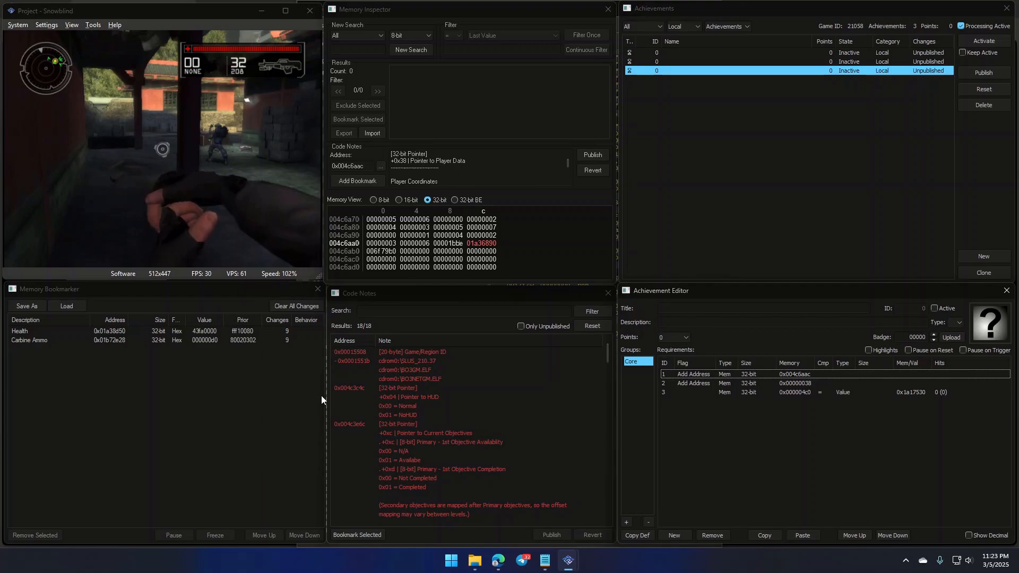
pyautogui.click(49, 331)
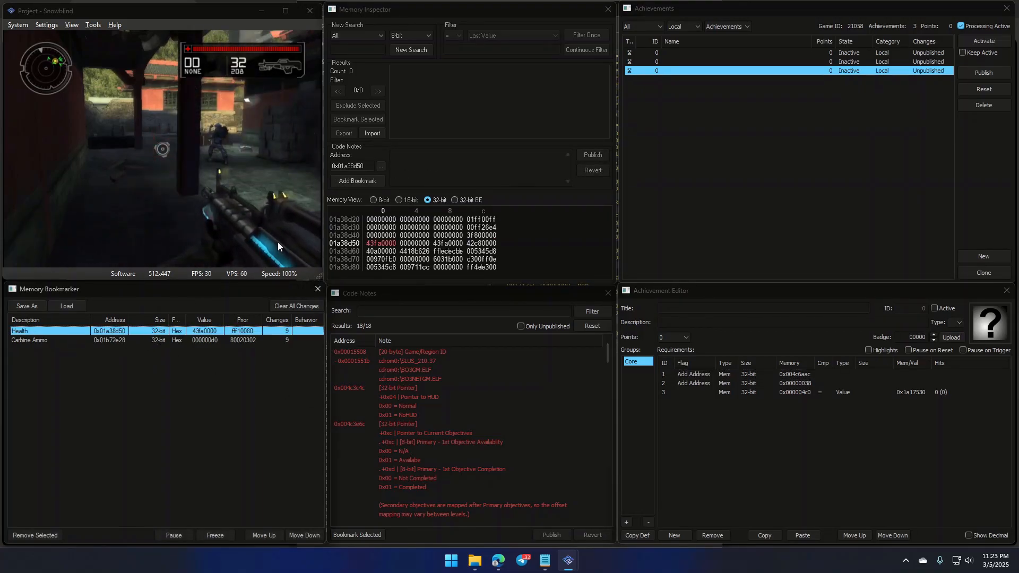
pyautogui.tripleClick(354, 165)
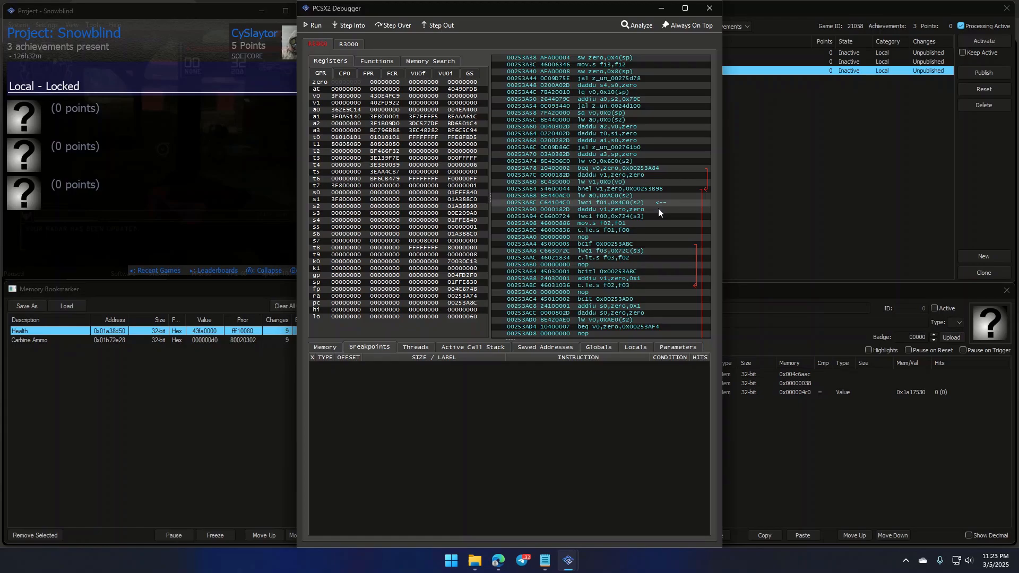
pyautogui.moveTo(636, 206)
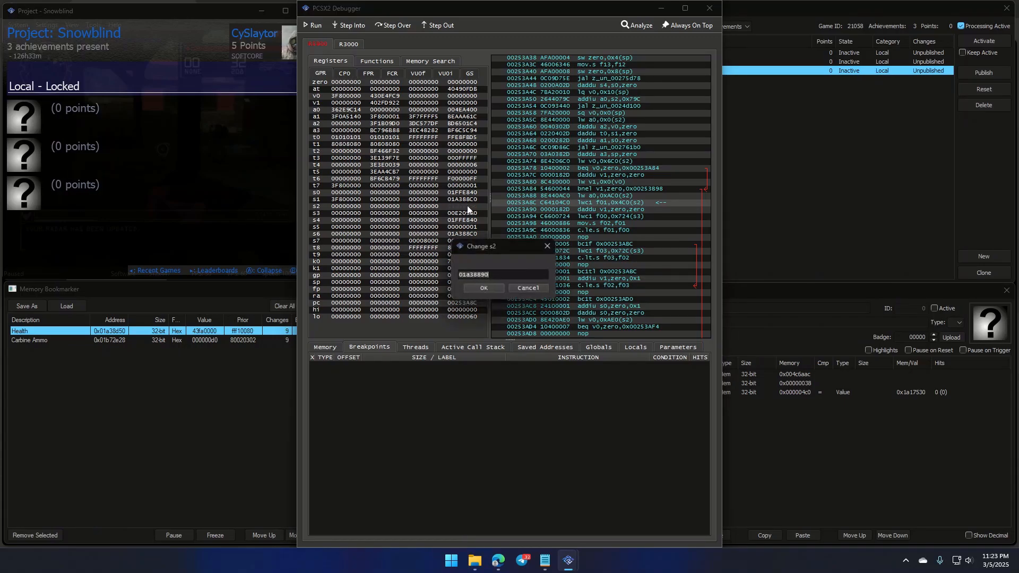
pyautogui.rightClick(500, 274)
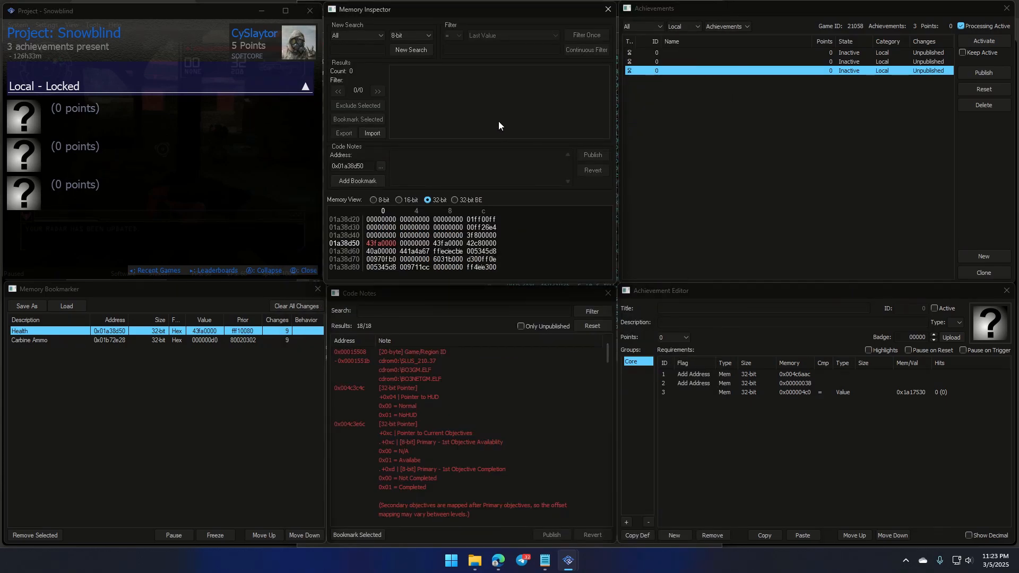
# Run a 32-bit aligned constant search for 01a38890, finding 8 addresses including 0x01a368c8.
pyautogui.click(433, 35)
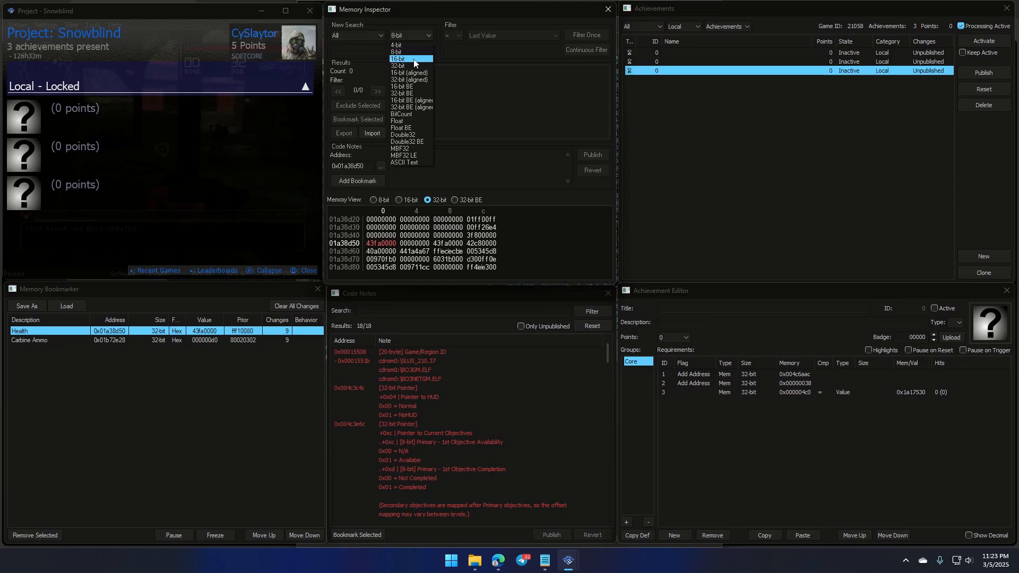
pyautogui.click(409, 72)
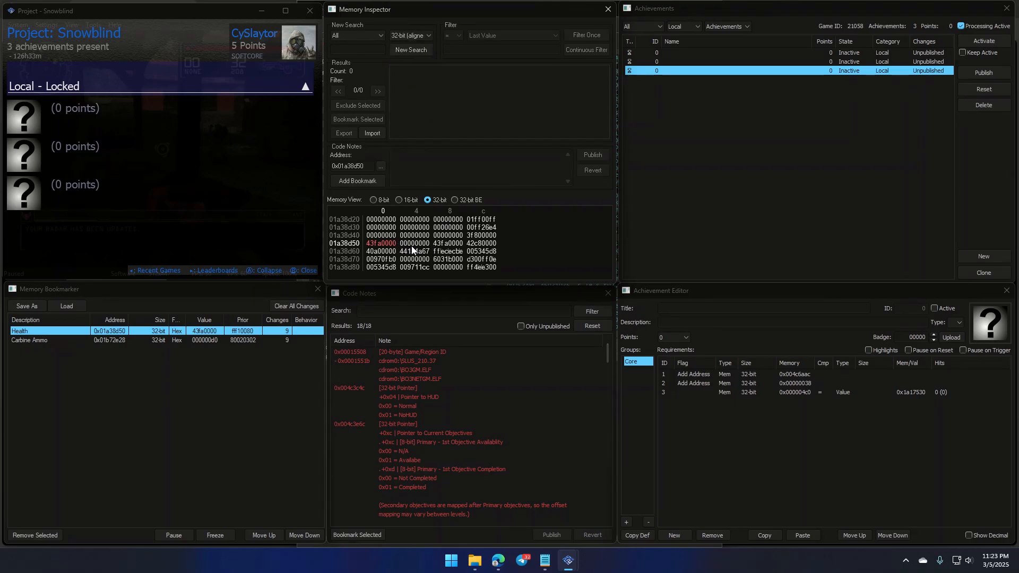
pyautogui.click(446, 243)
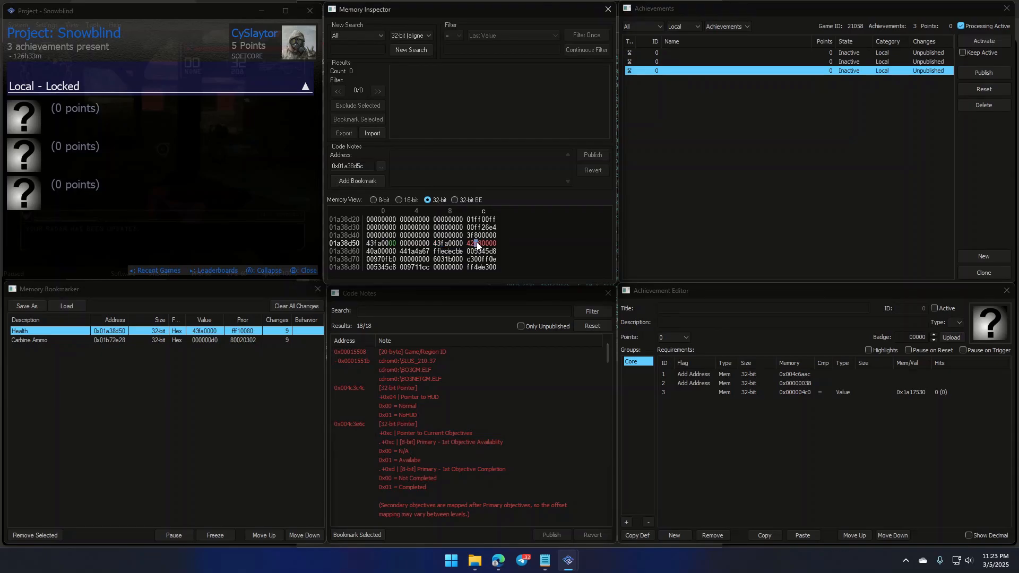
pyautogui.click(409, 49)
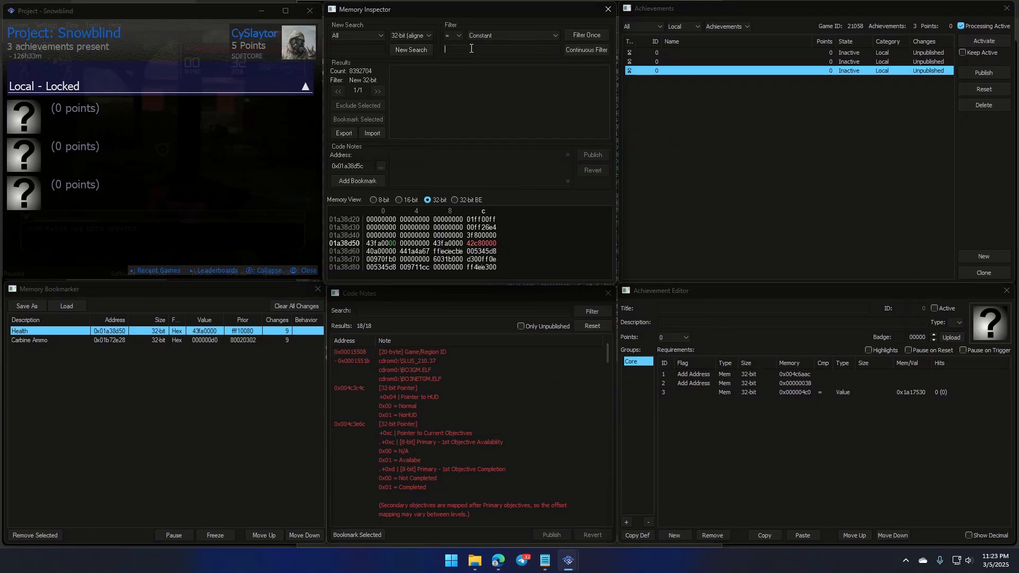
pyautogui.write('01a38890')
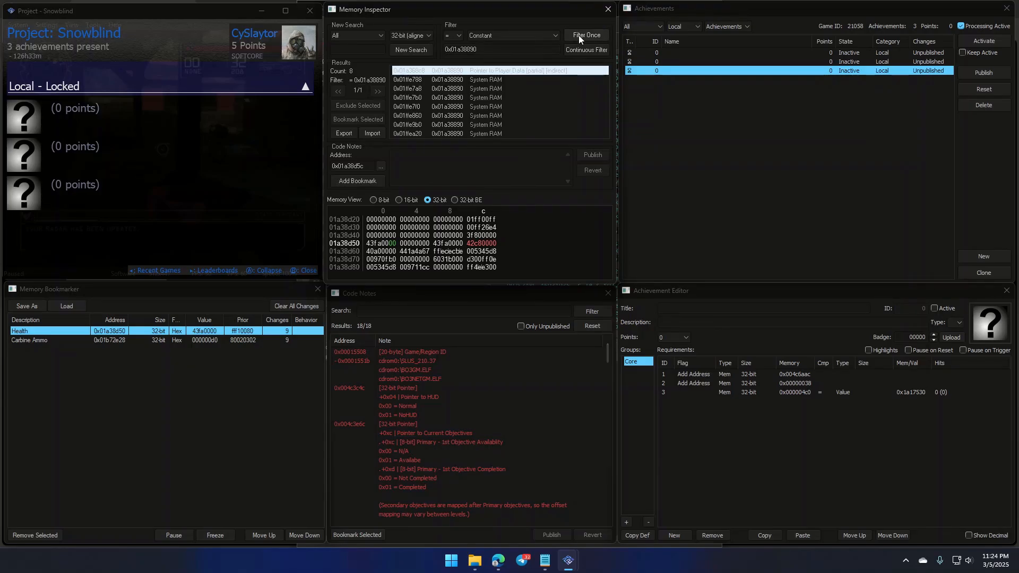
pyautogui.moveTo(570, 59)
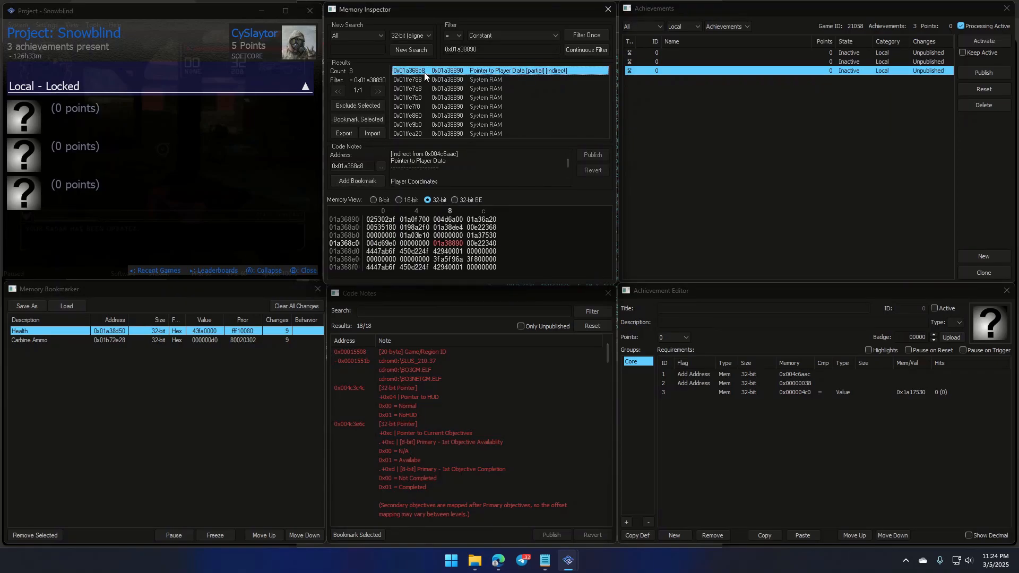
pyautogui.moveTo(427, 137)
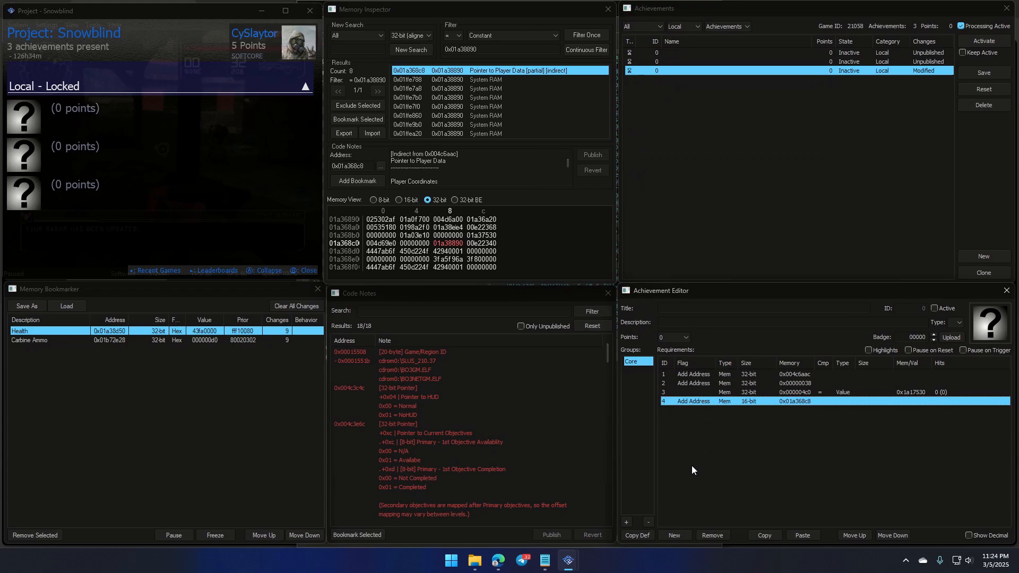
# Add an Add Address row at 0x01a368c8 and a 0x4c0 = 0x8890 comparison row.
pyautogui.click(674, 535)
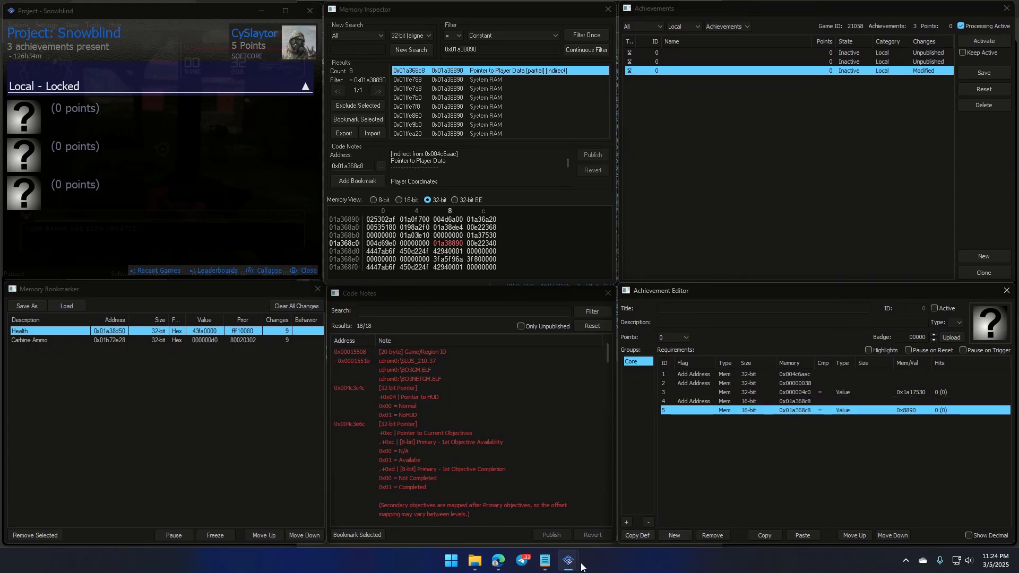
pyautogui.click(567, 560)
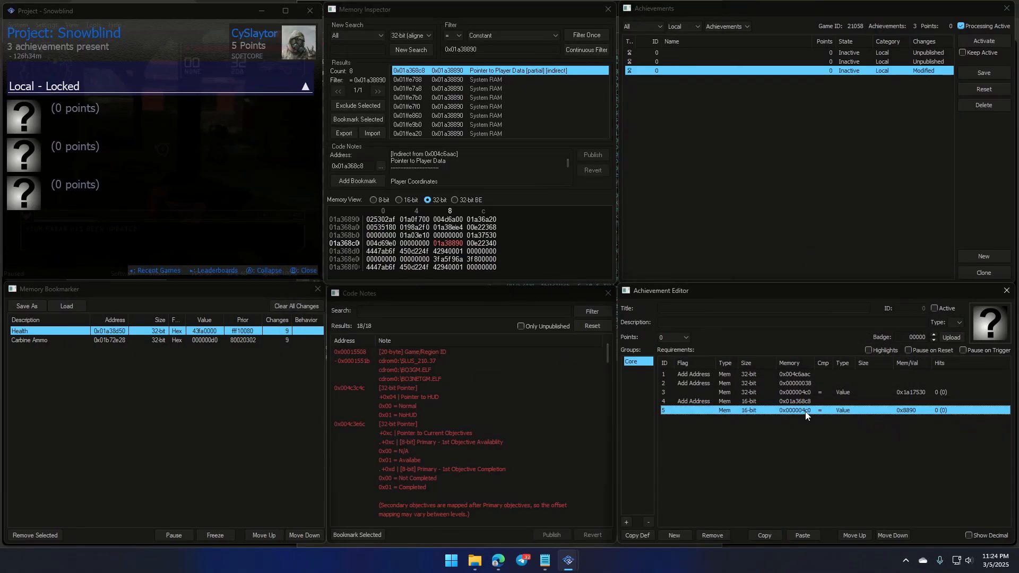
pyautogui.click(756, 401)
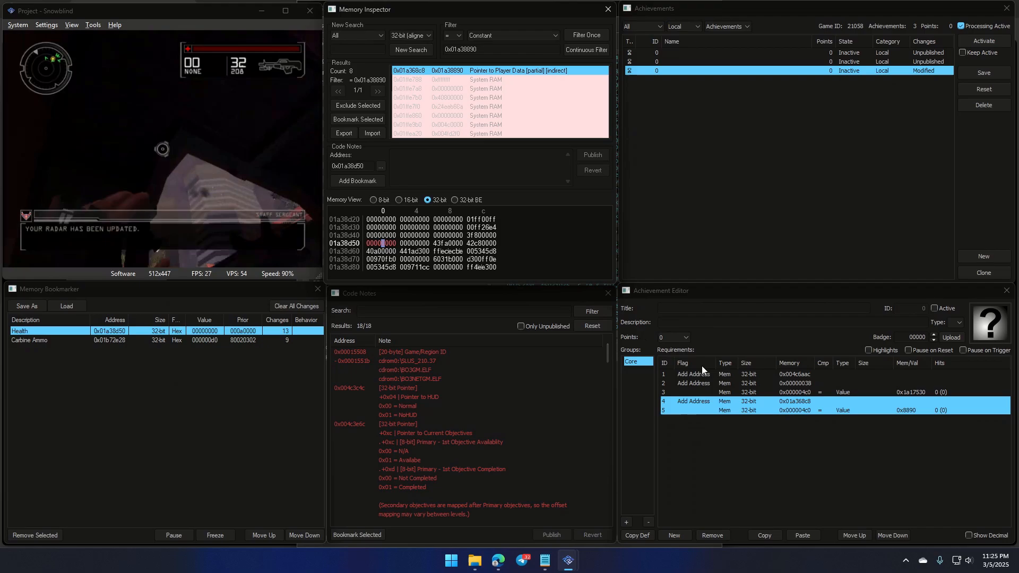
pyautogui.moveTo(805, 401)
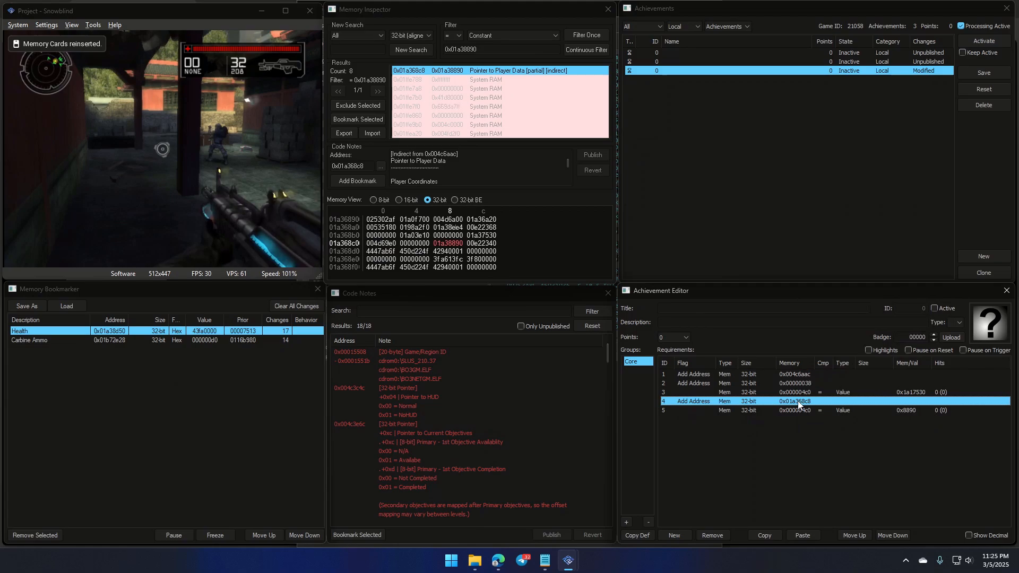
# Break on read/write of 0x01A368C8, search for 01A36890, and pick result 0x004c6aac.
pyautogui.rightClick(793, 401)
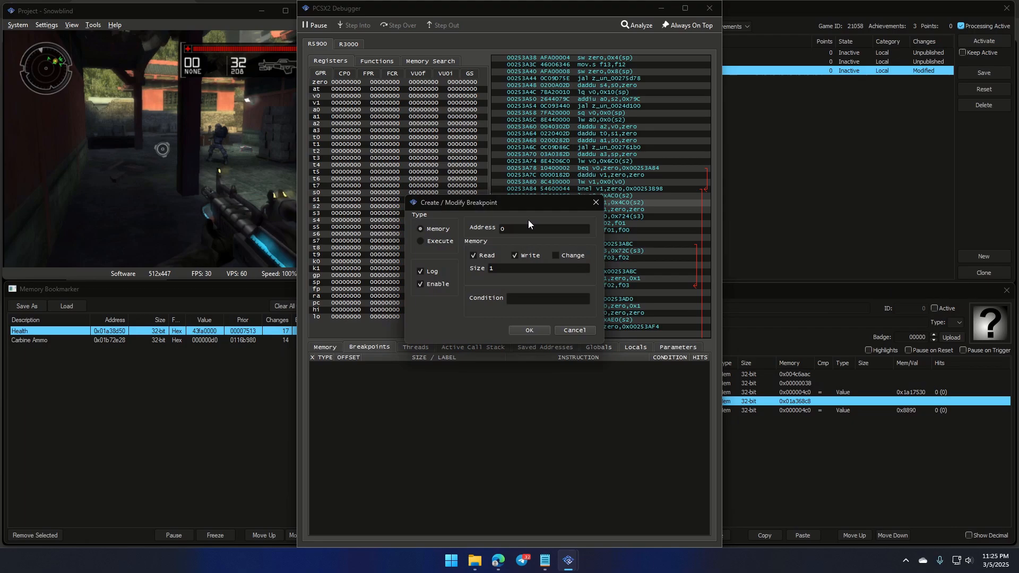
pyautogui.click(528, 330)
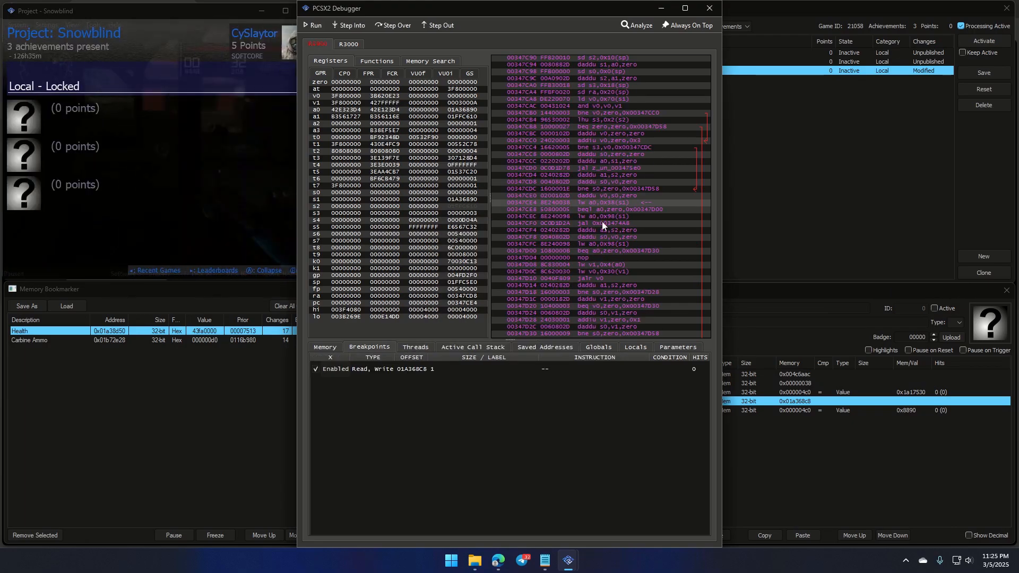
pyautogui.rightClick(602, 226)
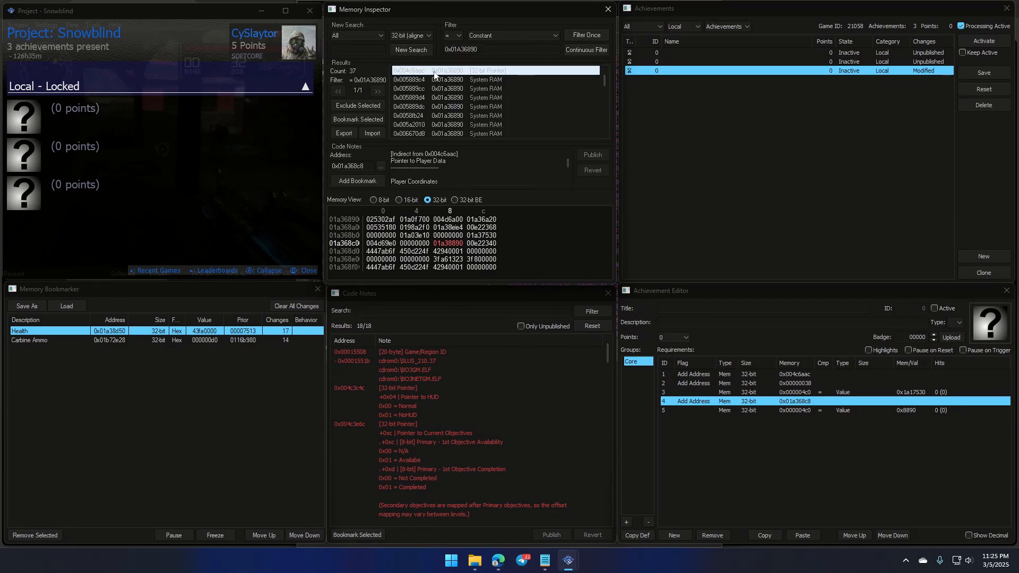
pyautogui.click(445, 70)
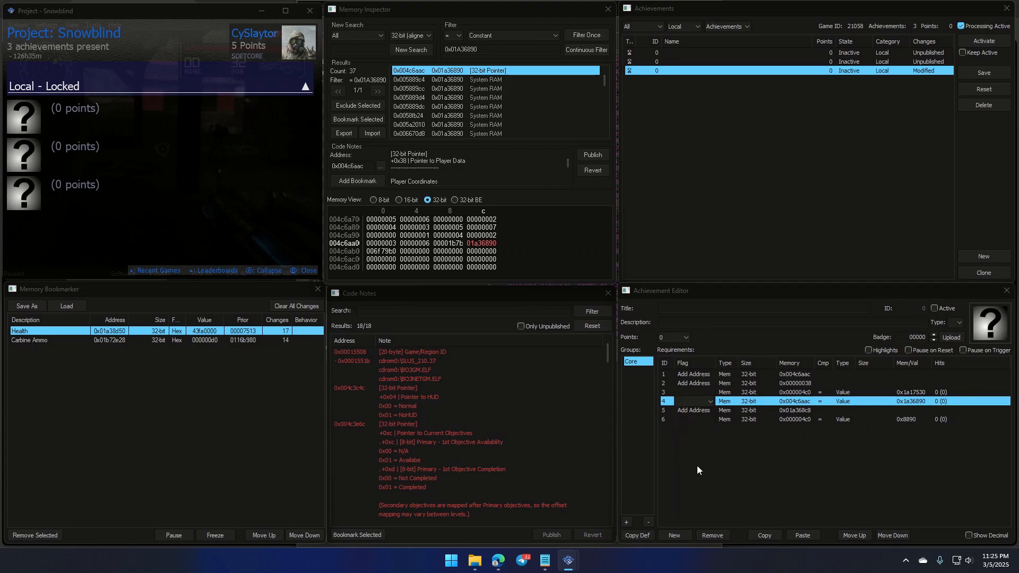
pyautogui.click(779, 410)
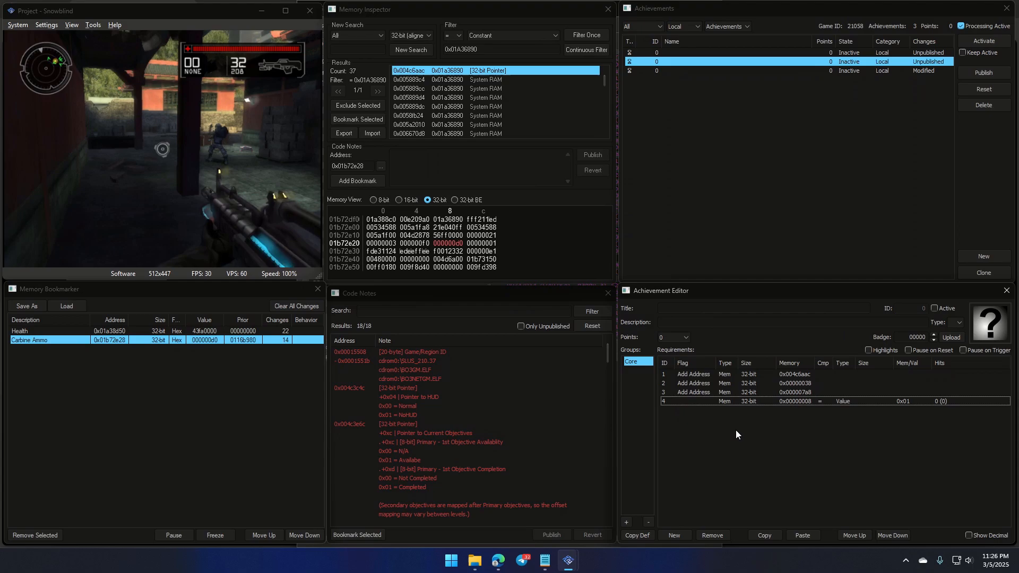
pyautogui.moveTo(739, 437)
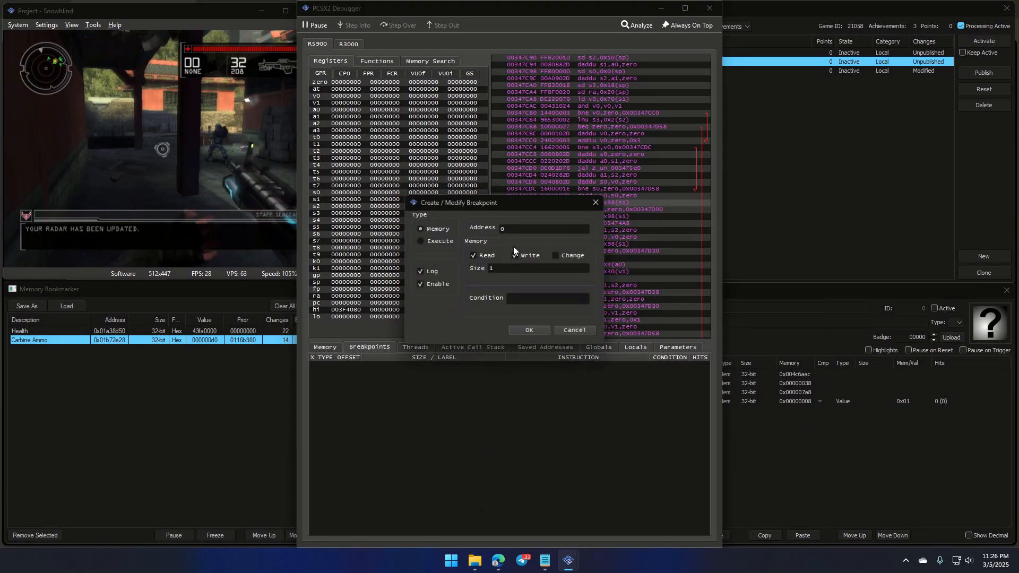
# Create a write-only breakpoint on ammo address 0x01b72e28, with Read unticked.
pyautogui.write('0x01b72e28')
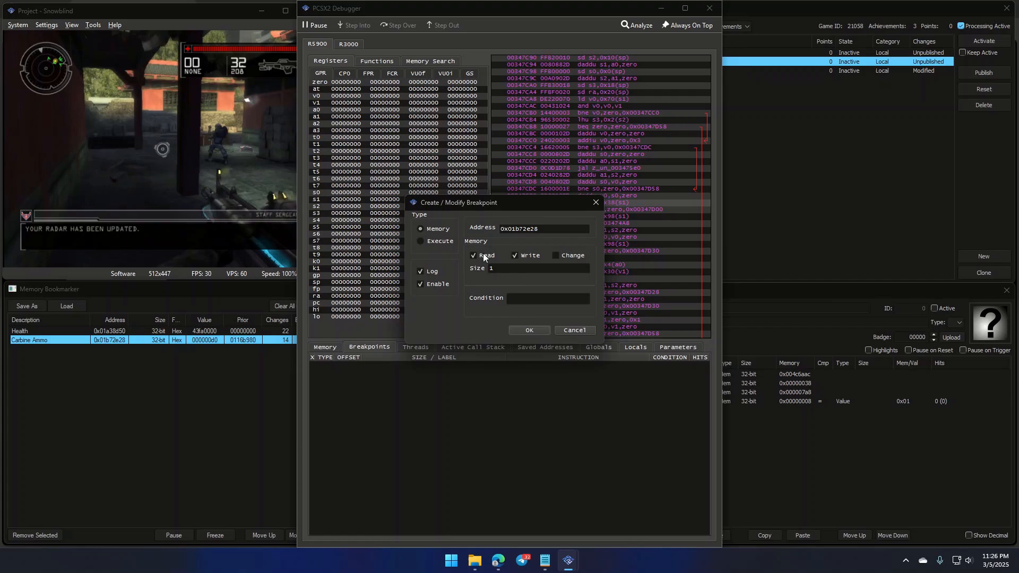
pyautogui.click(473, 255)
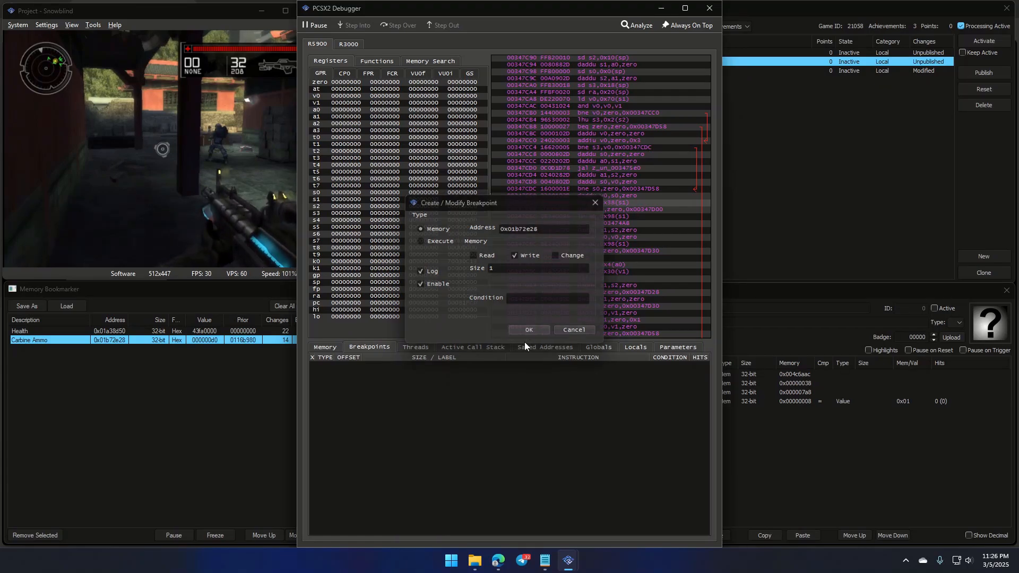
pyautogui.click(528, 330)
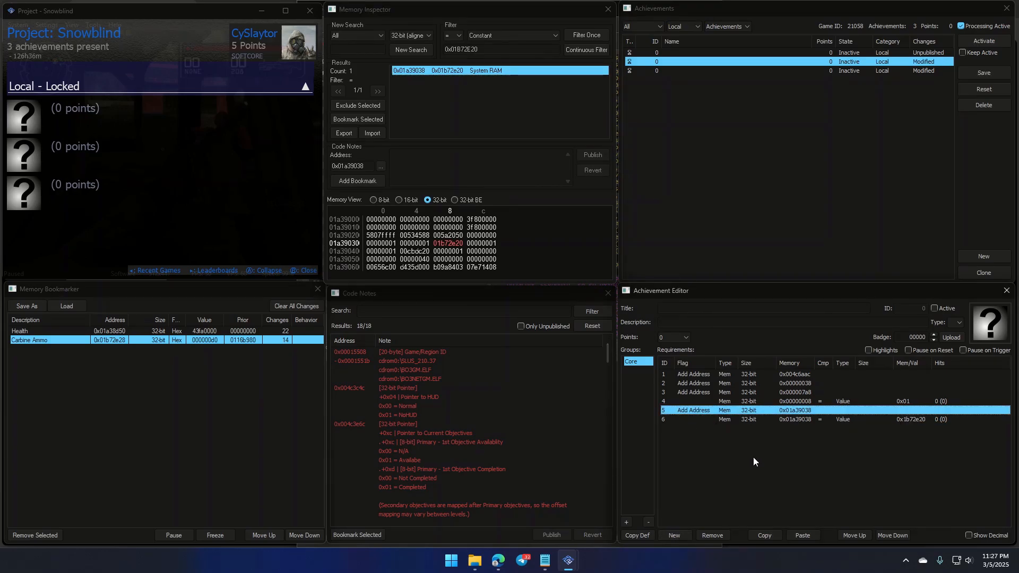
# Finish the 0x08 offset row and add a read/write breakpoint on pointer 0x01A39038.
pyautogui.click(792, 419)
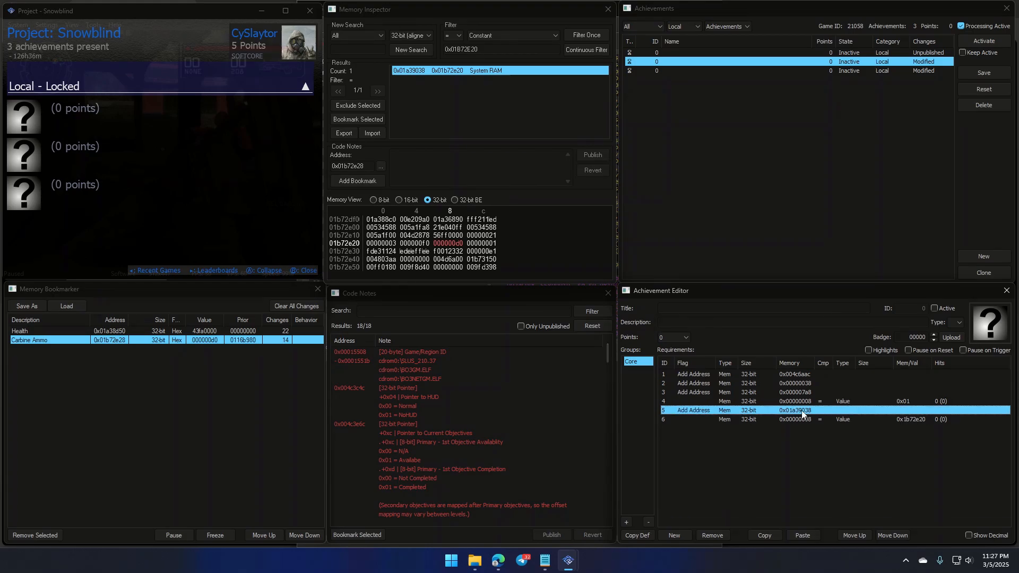
pyautogui.rightClick(793, 410)
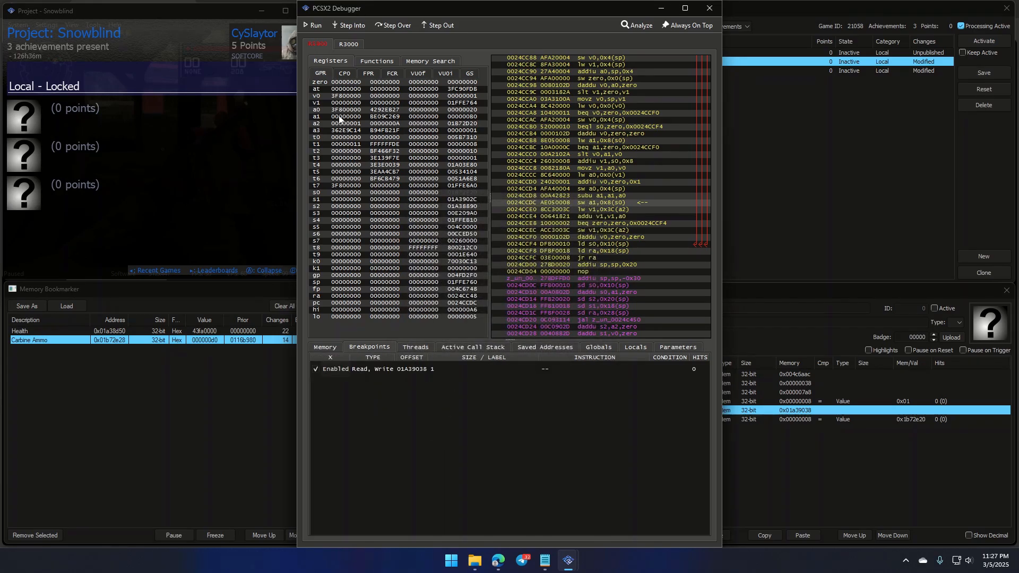
pyautogui.click(317, 25)
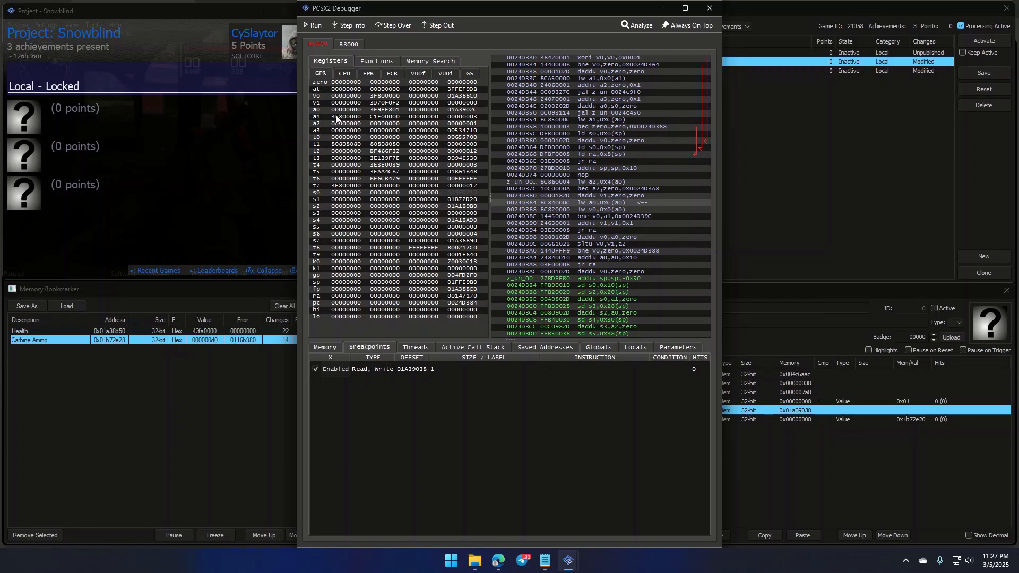
# Copy the register's base address and start a memory search for 0x01A3902C.
pyautogui.rightClick(338, 130)
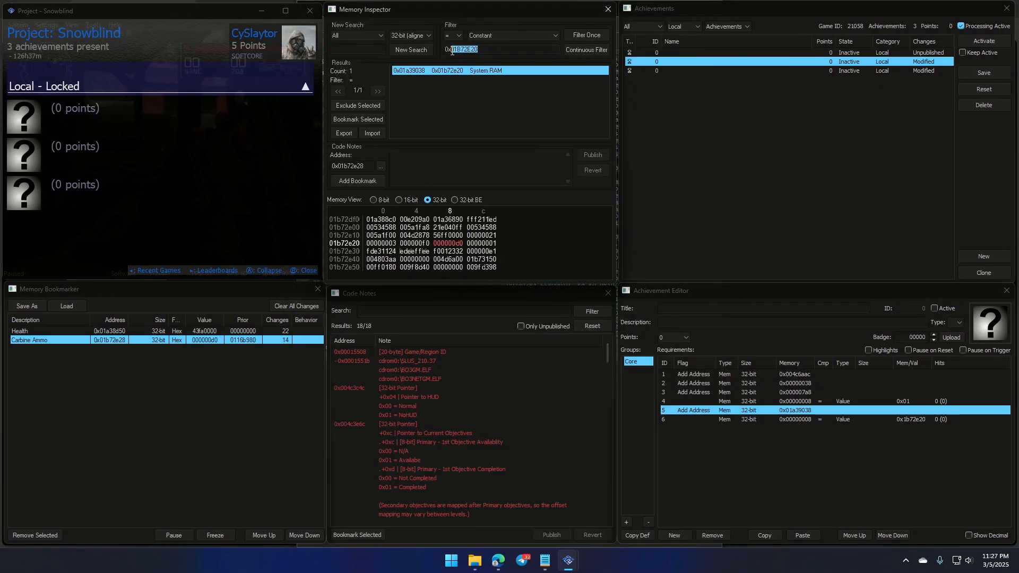
pyautogui.click(584, 35)
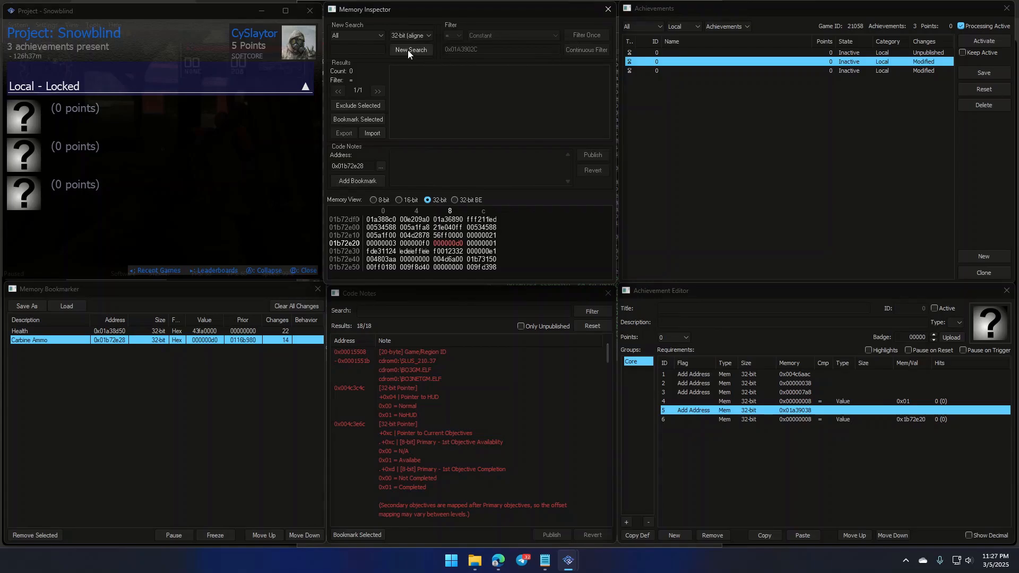
pyautogui.click(410, 50)
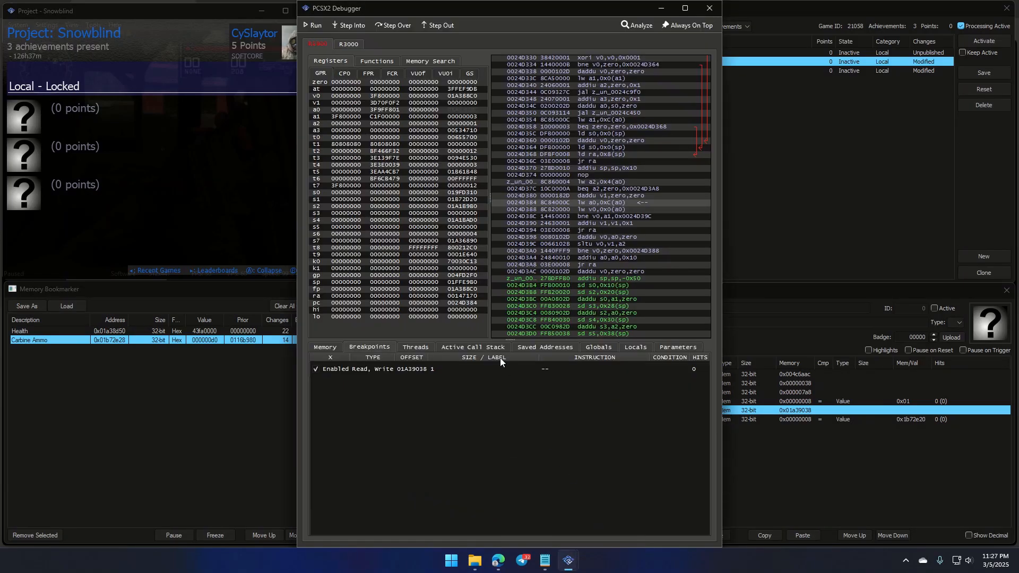
pyautogui.rightClick(412, 368)
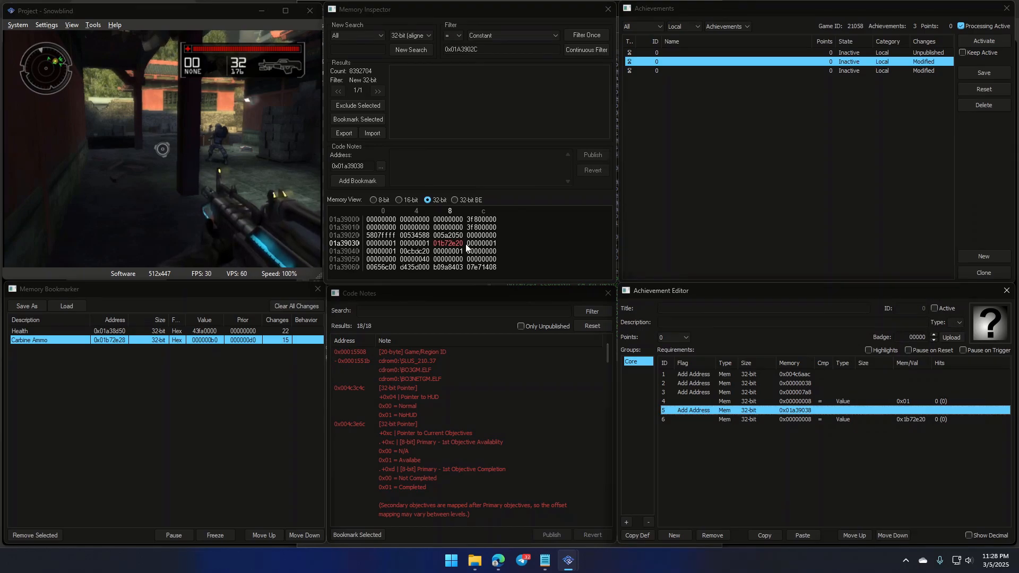
pyautogui.moveTo(536, 264)
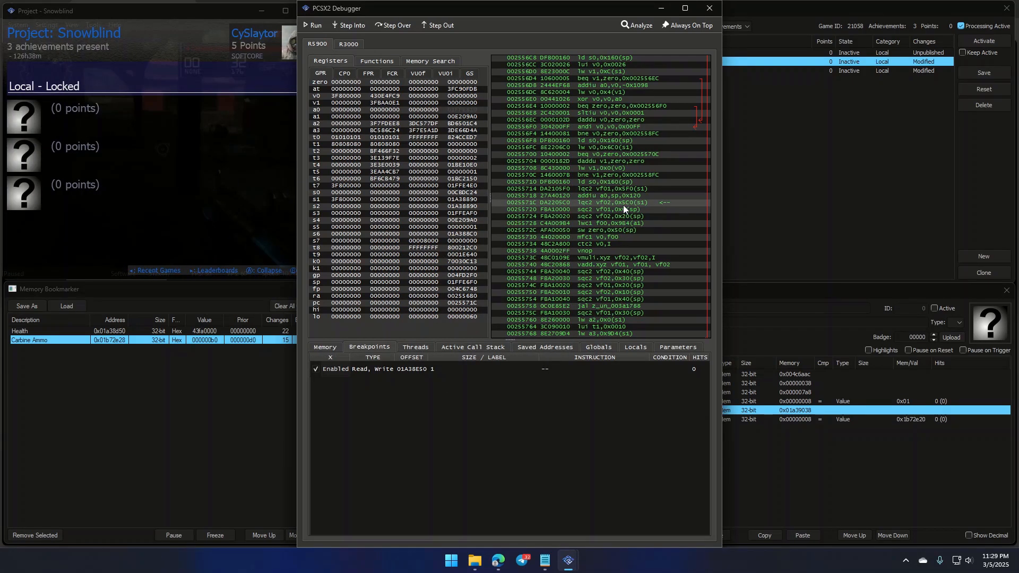
pyautogui.moveTo(637, 215)
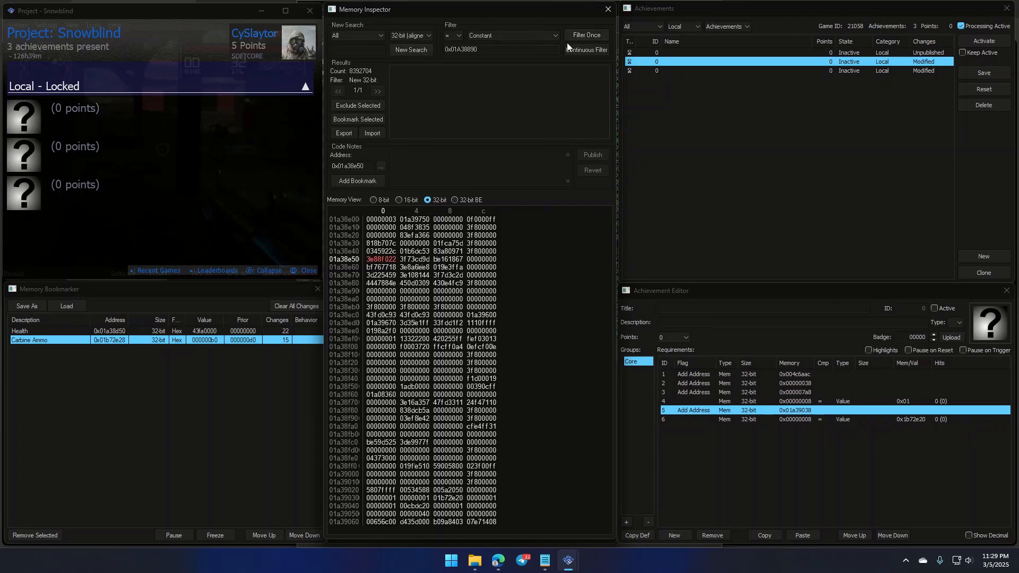
# Filter for 0x01A38890, add 0x01a368c8/0x7a8 rows, breakpoint 01A368E8, then search 0x01A36890.
pyautogui.click(584, 35)
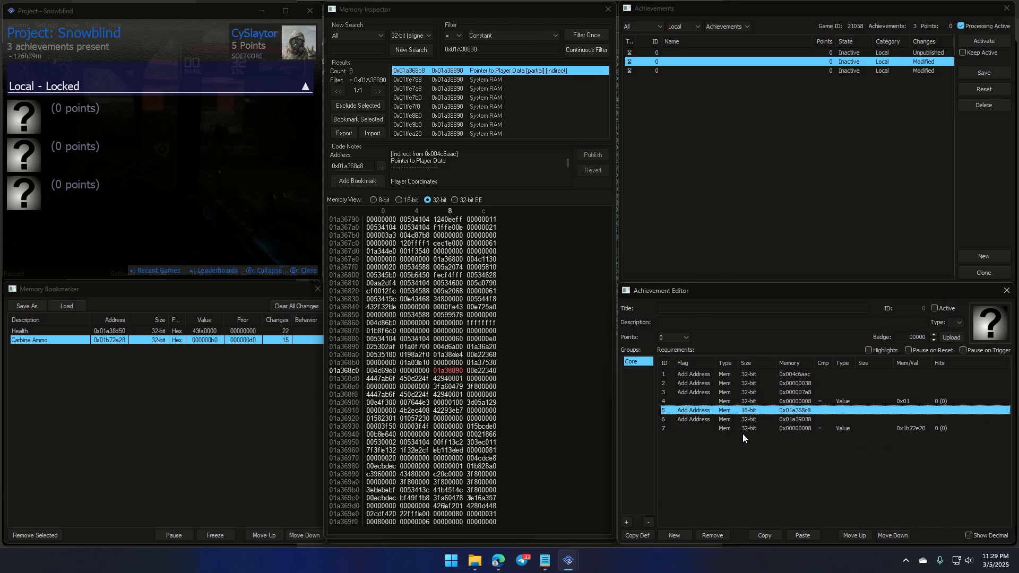
pyautogui.moveTo(802, 411)
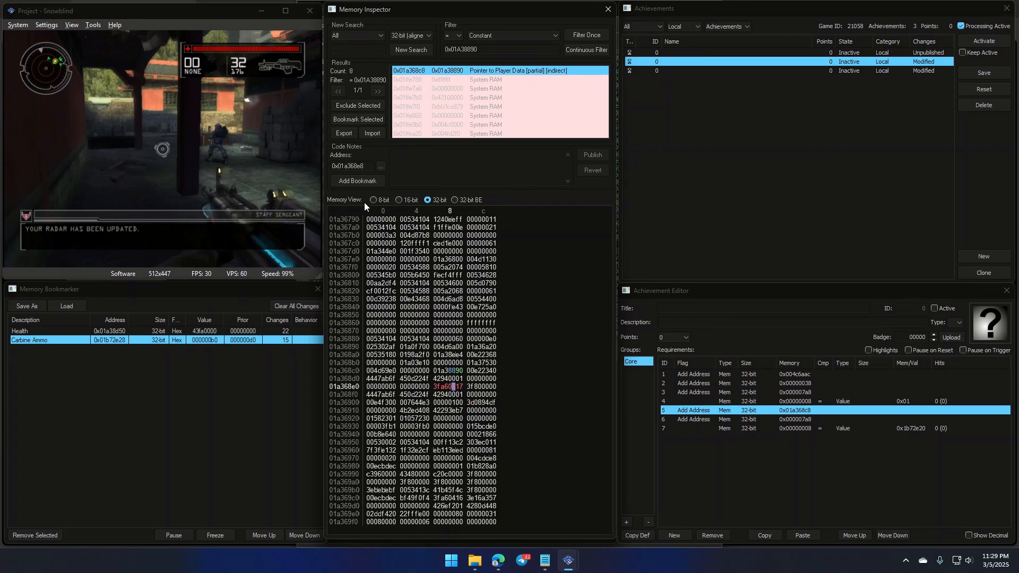
pyautogui.moveTo(567, 558)
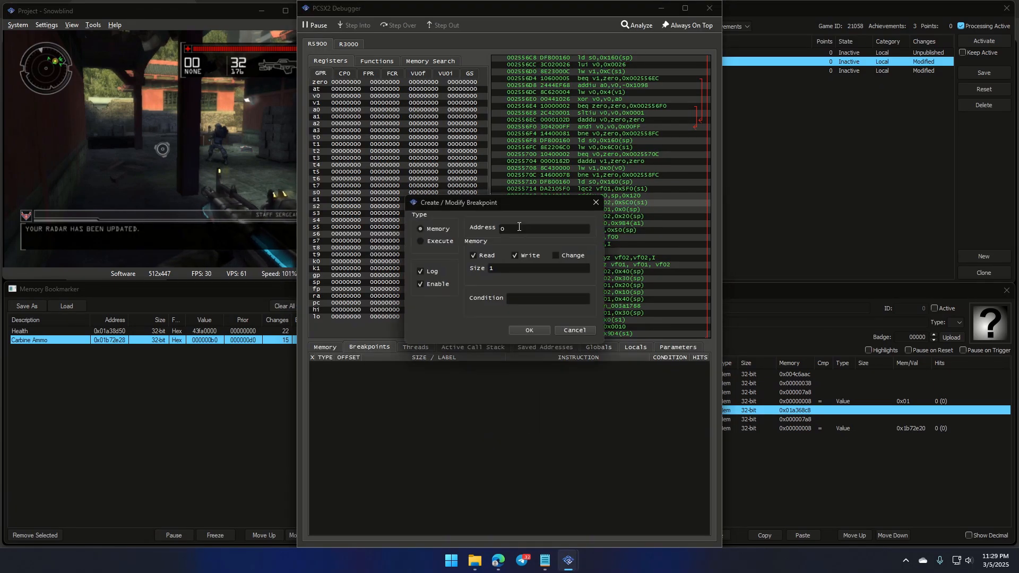
pyautogui.click(529, 330)
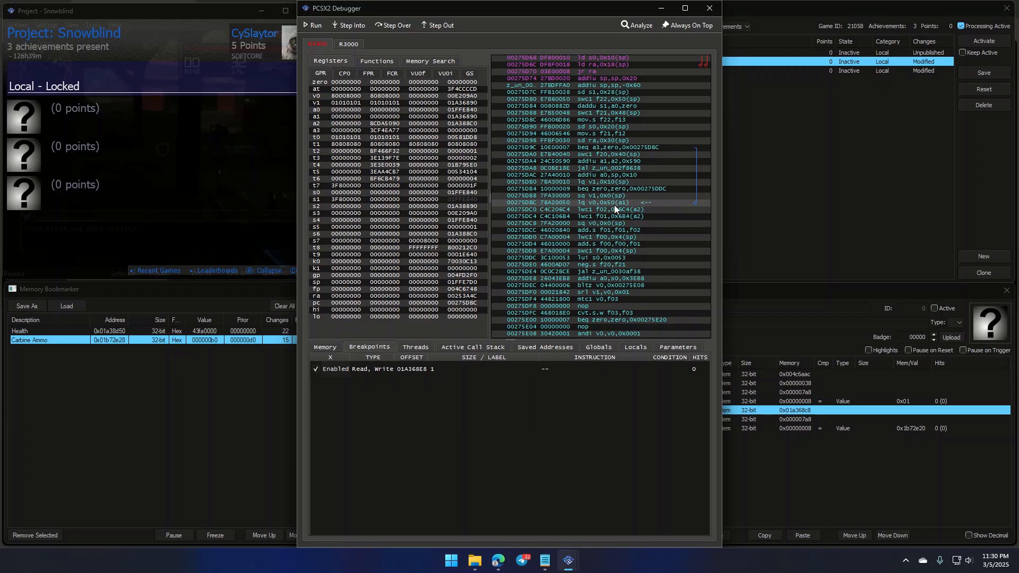
pyautogui.moveTo(528, 212)
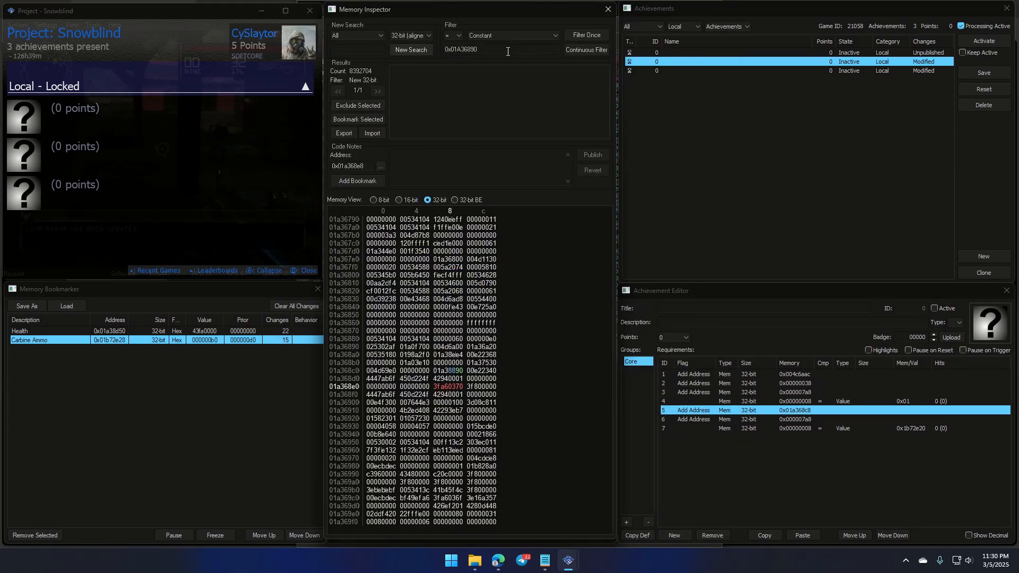
pyautogui.click(411, 49)
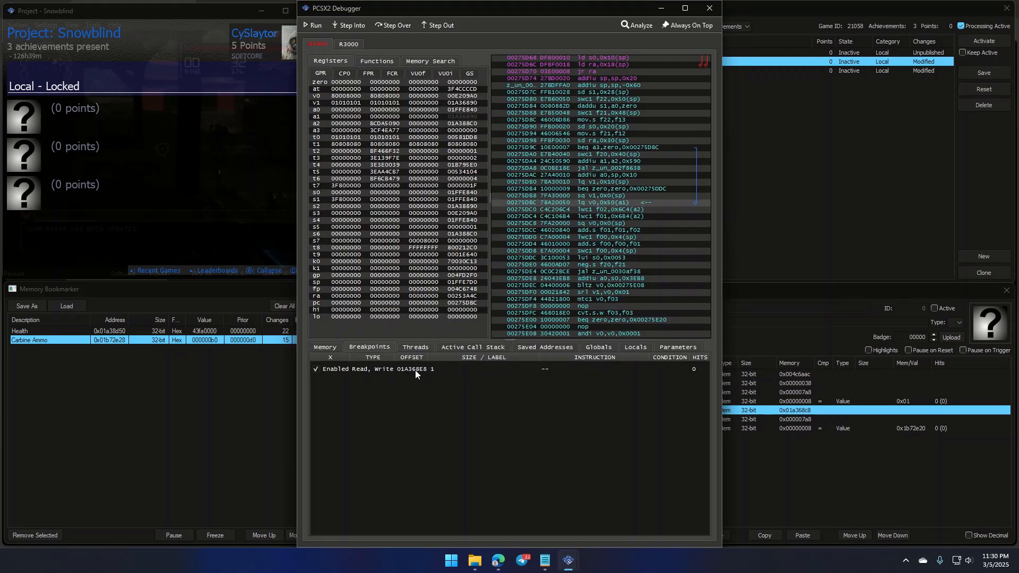
pyautogui.click(313, 25)
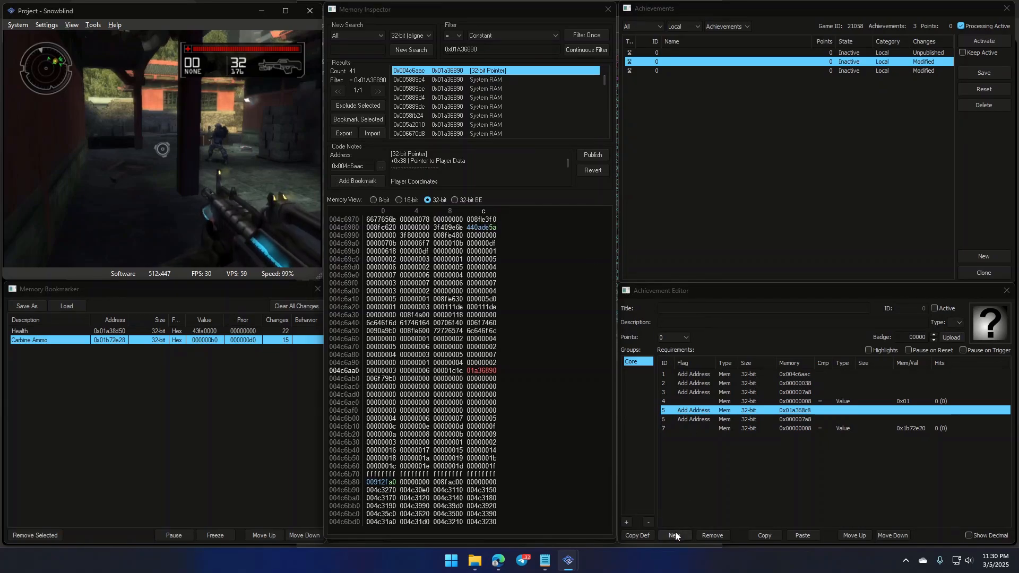
# Add a new requirement set to Add Address 0x004c6aac and begin editing the next offset row.
pyautogui.click(674, 535)
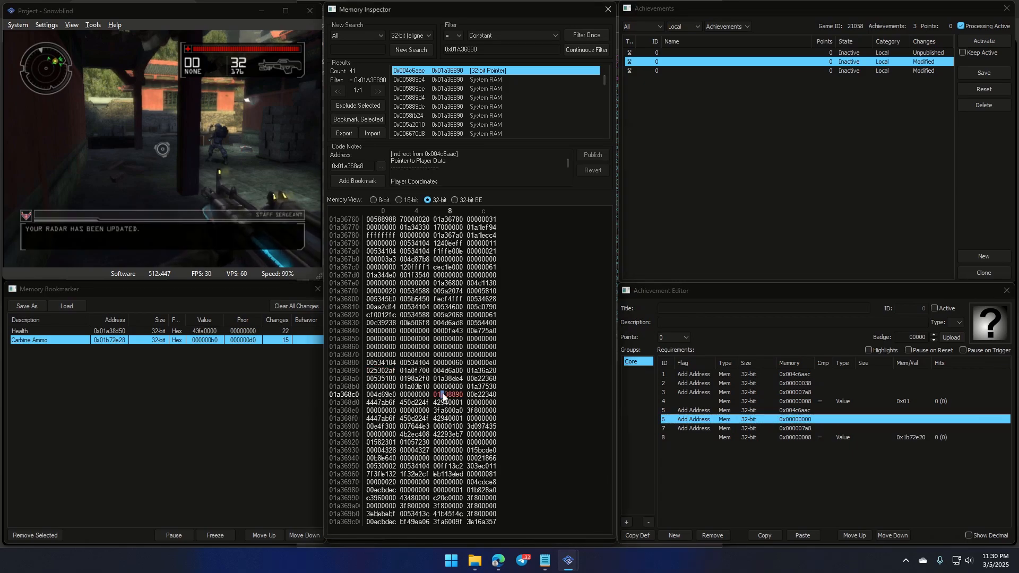
pyautogui.doubleClick(792, 418)
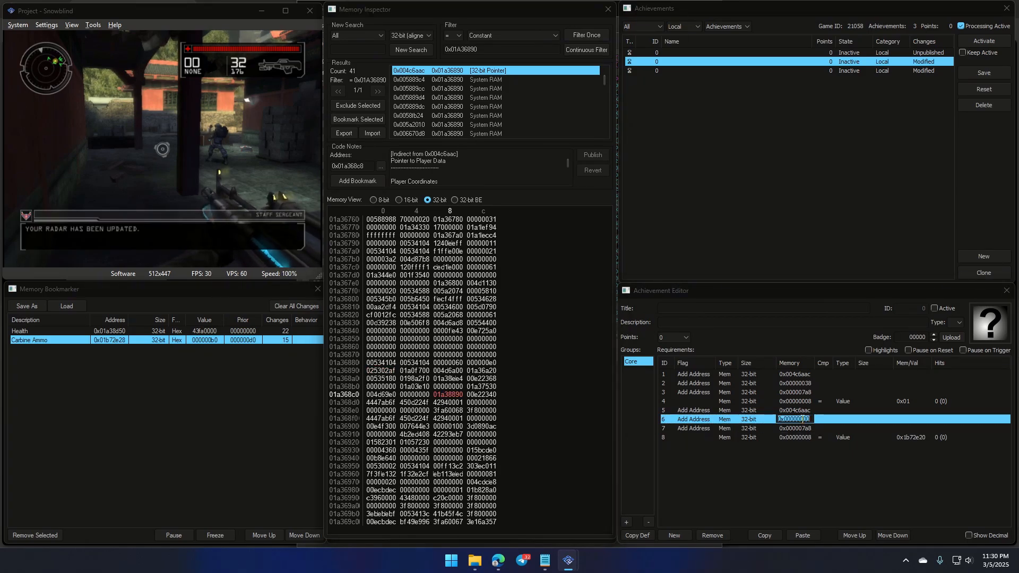